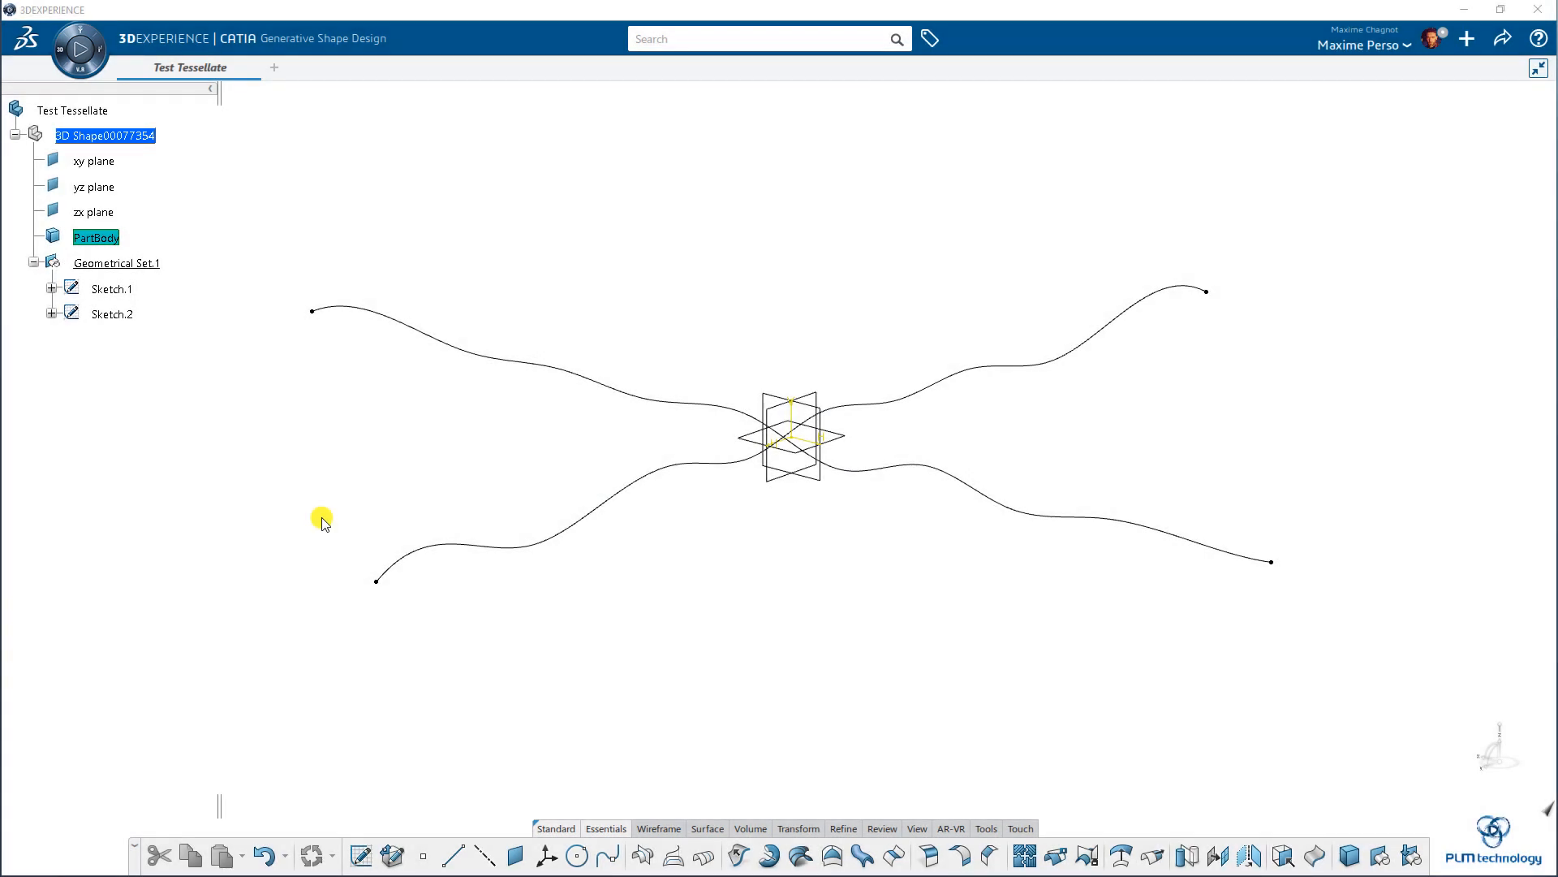
mouse_move(355, 497)
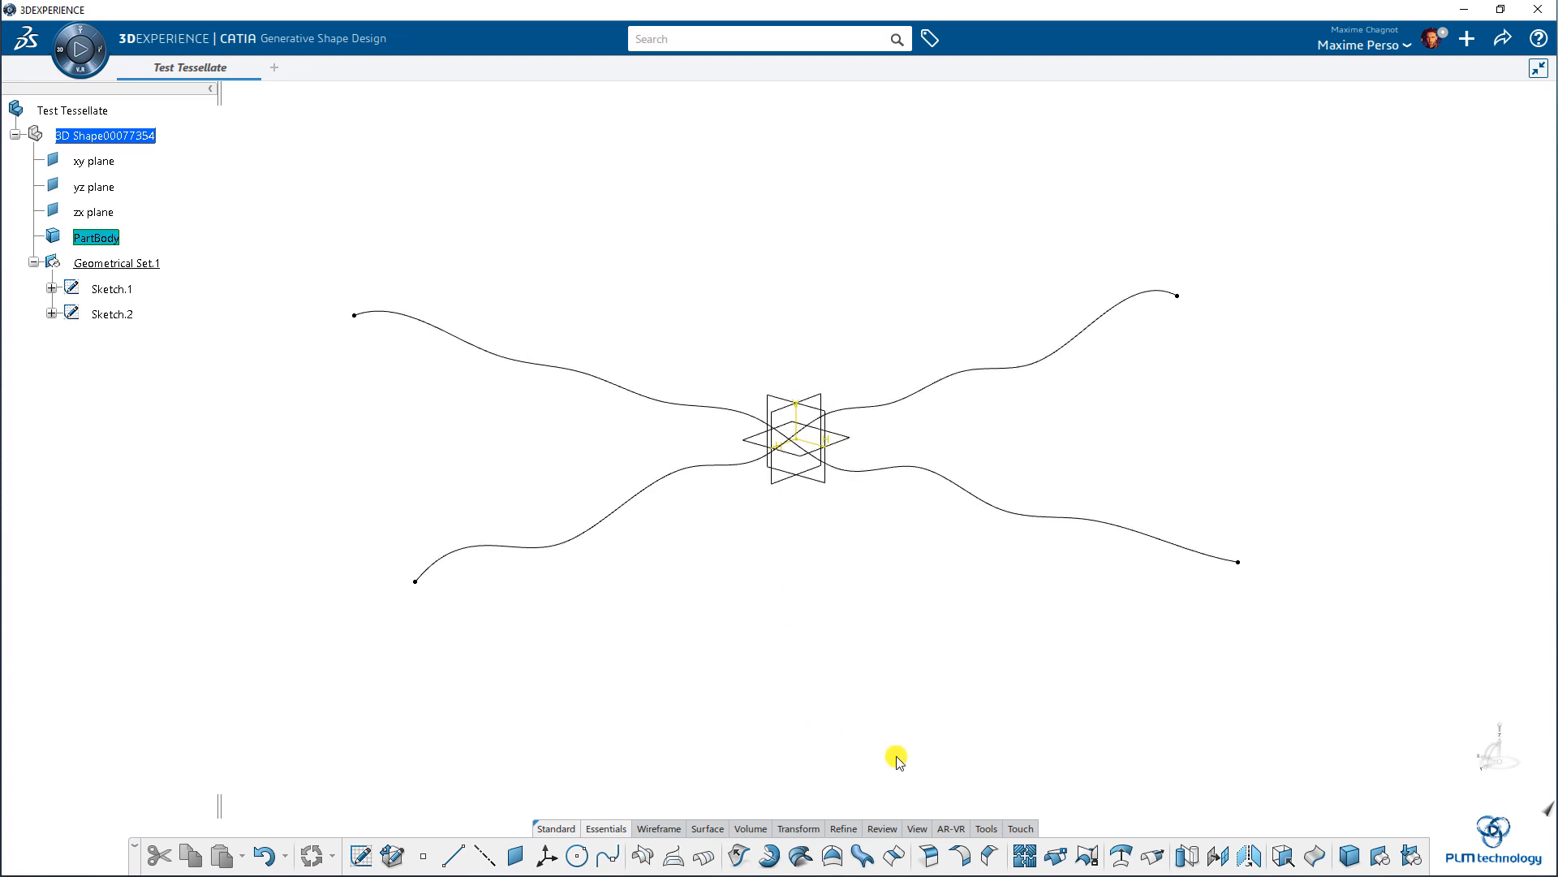
Create Sweep.2 using Sketch.2 as the profile and Sketch.1 as the guide curve
left_click(860, 854)
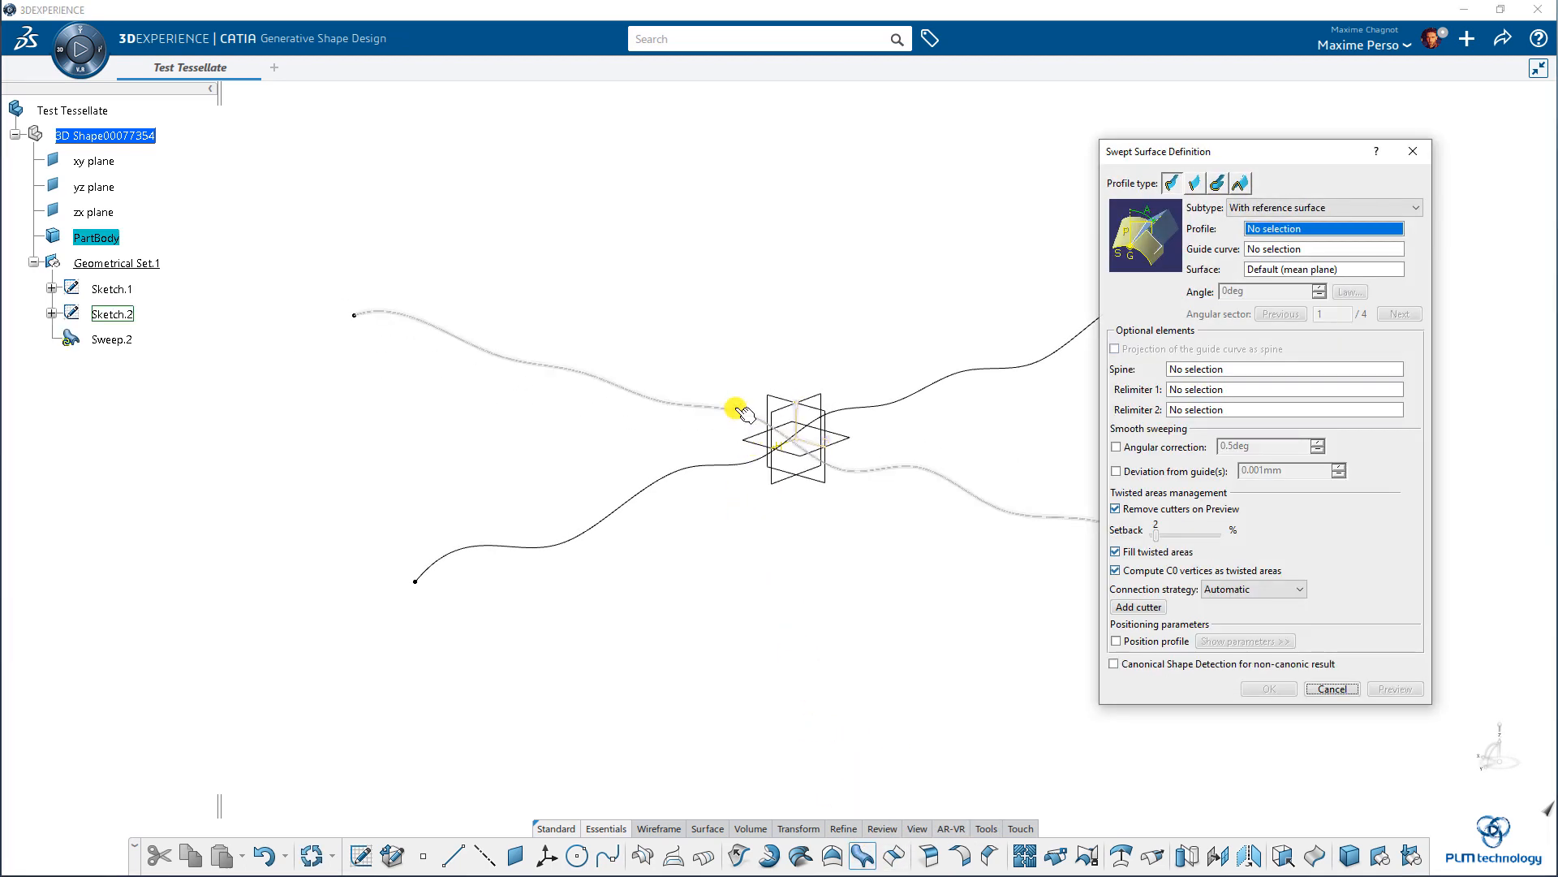
left_click(738, 411)
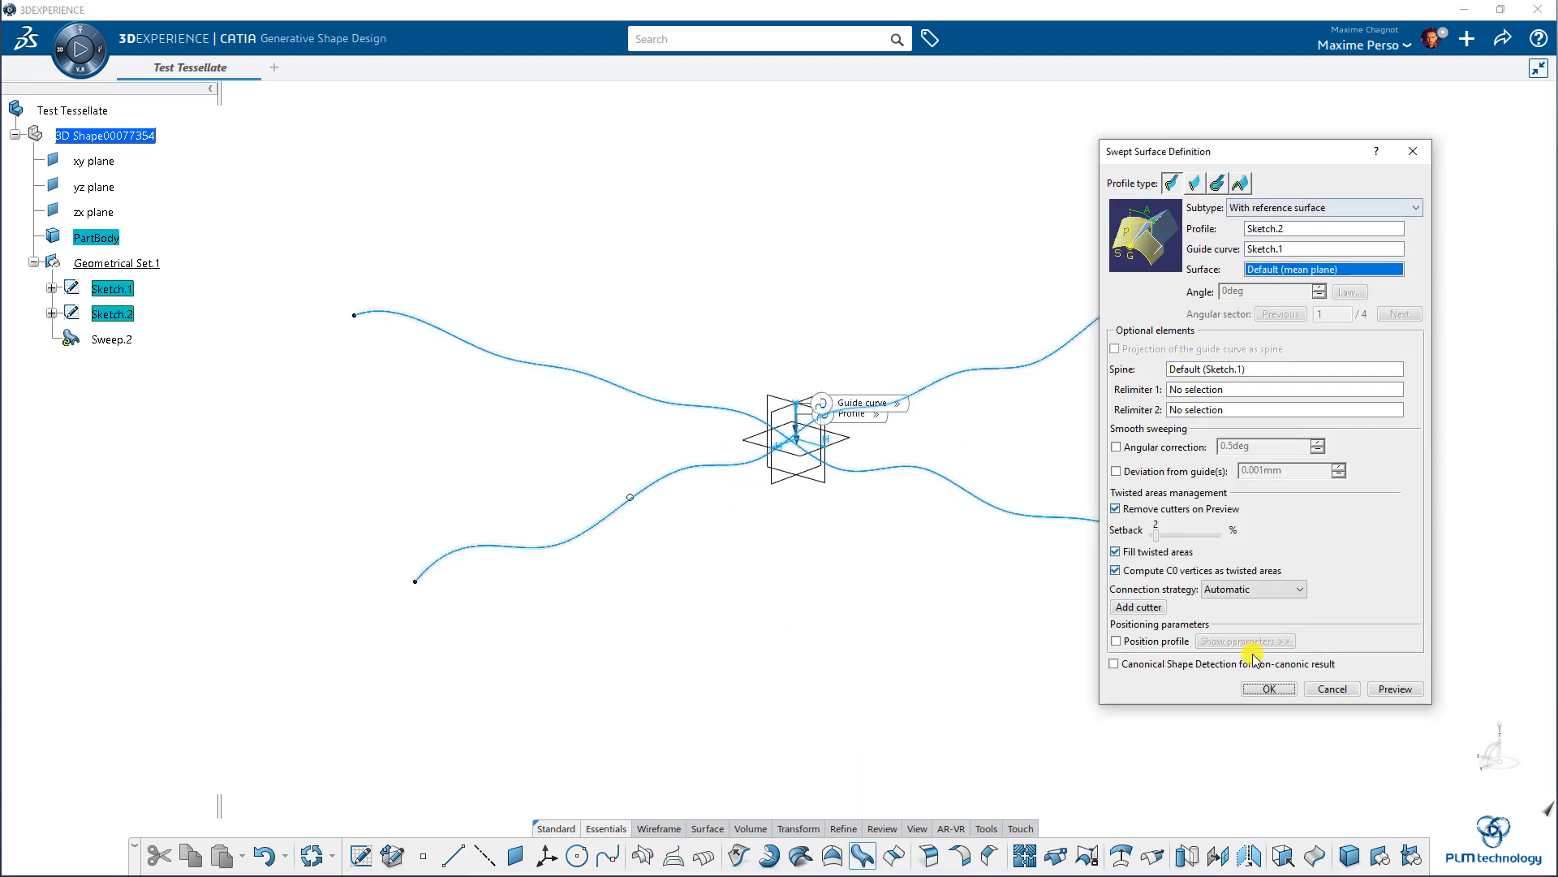
left_click(1268, 687)
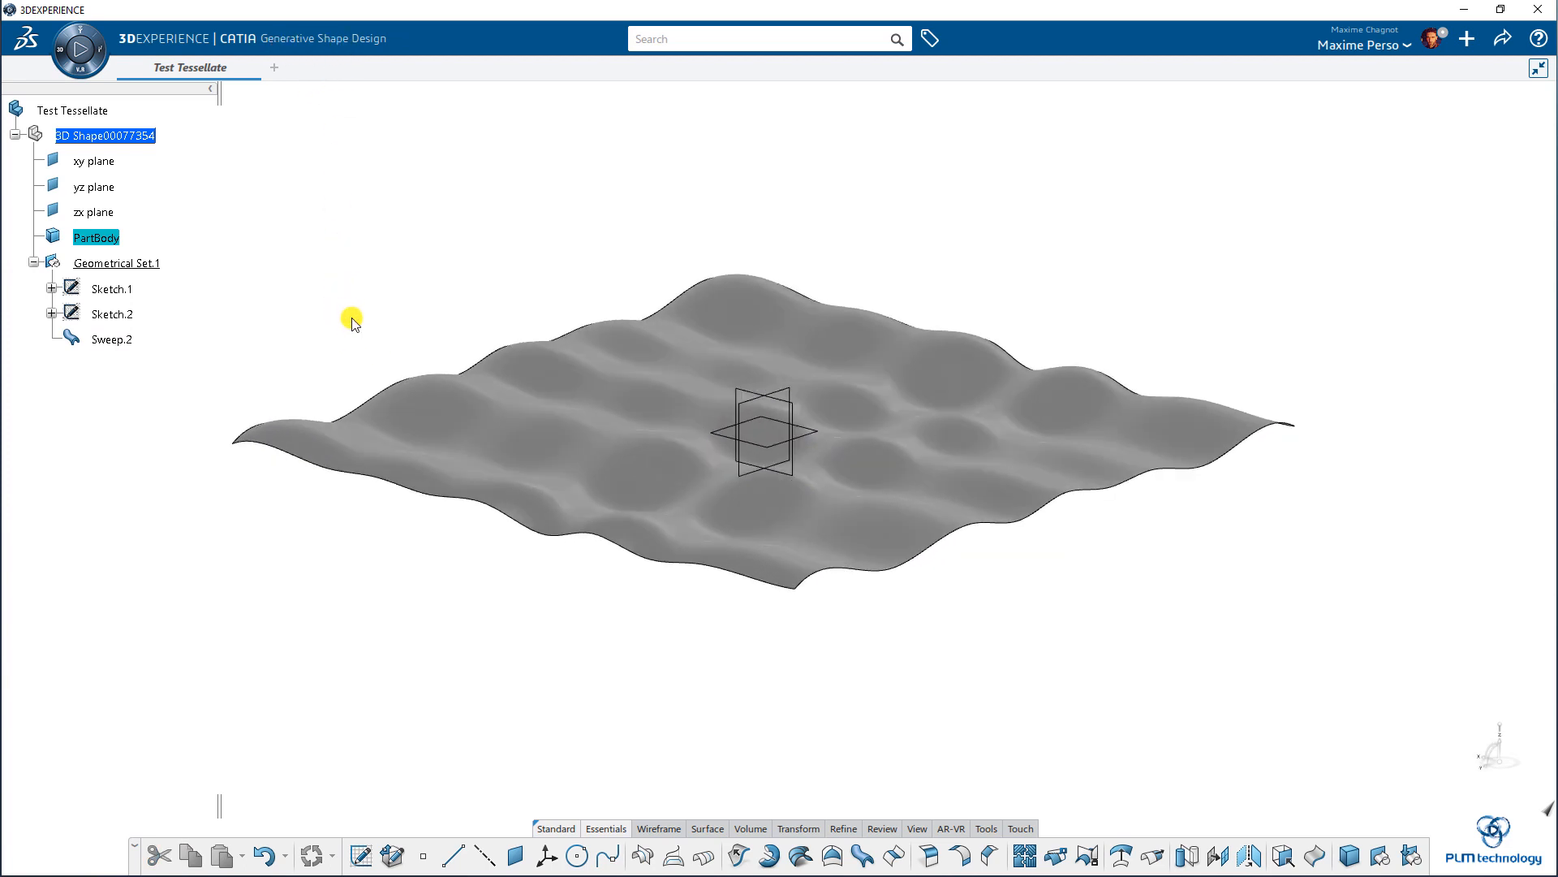
mouse_move(67, 54)
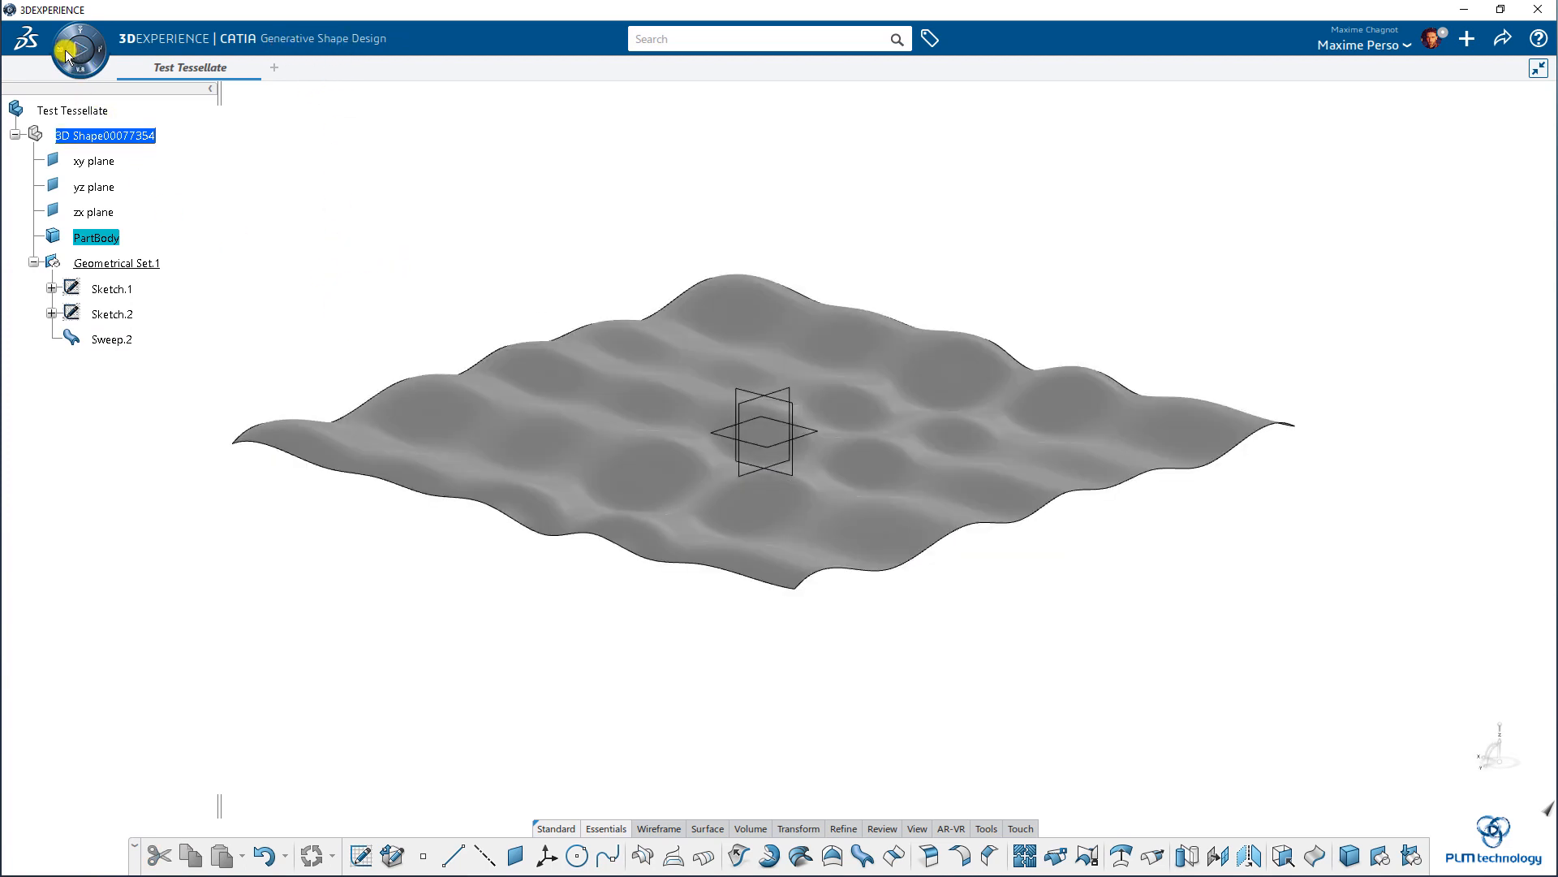
Switch from Generative Shape Design to the 3D Printing app and show its tools
left_click(80, 52)
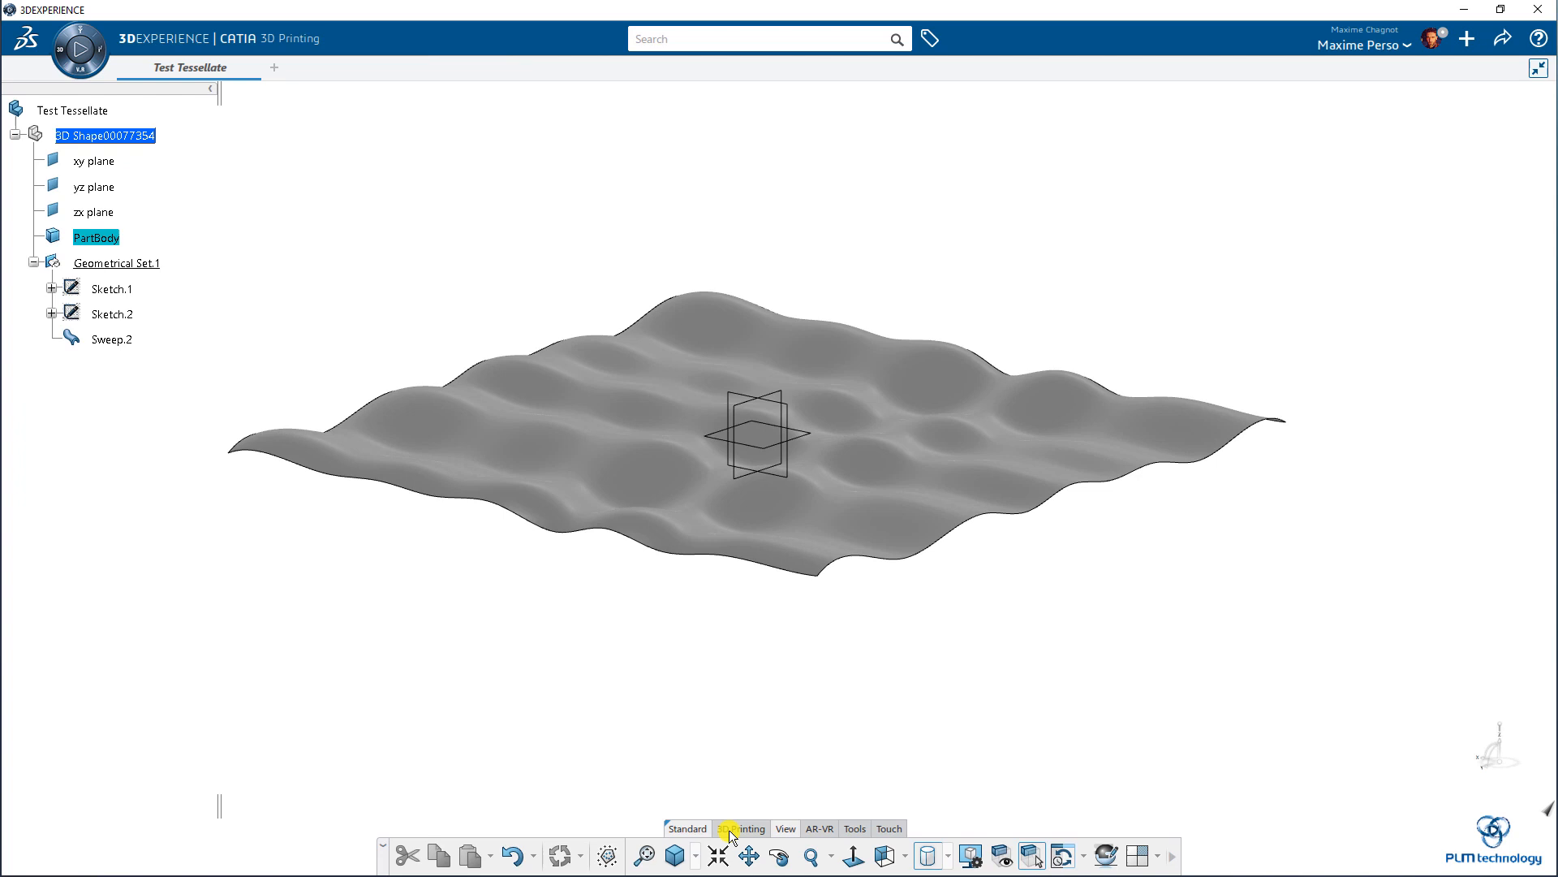
left_click(739, 828)
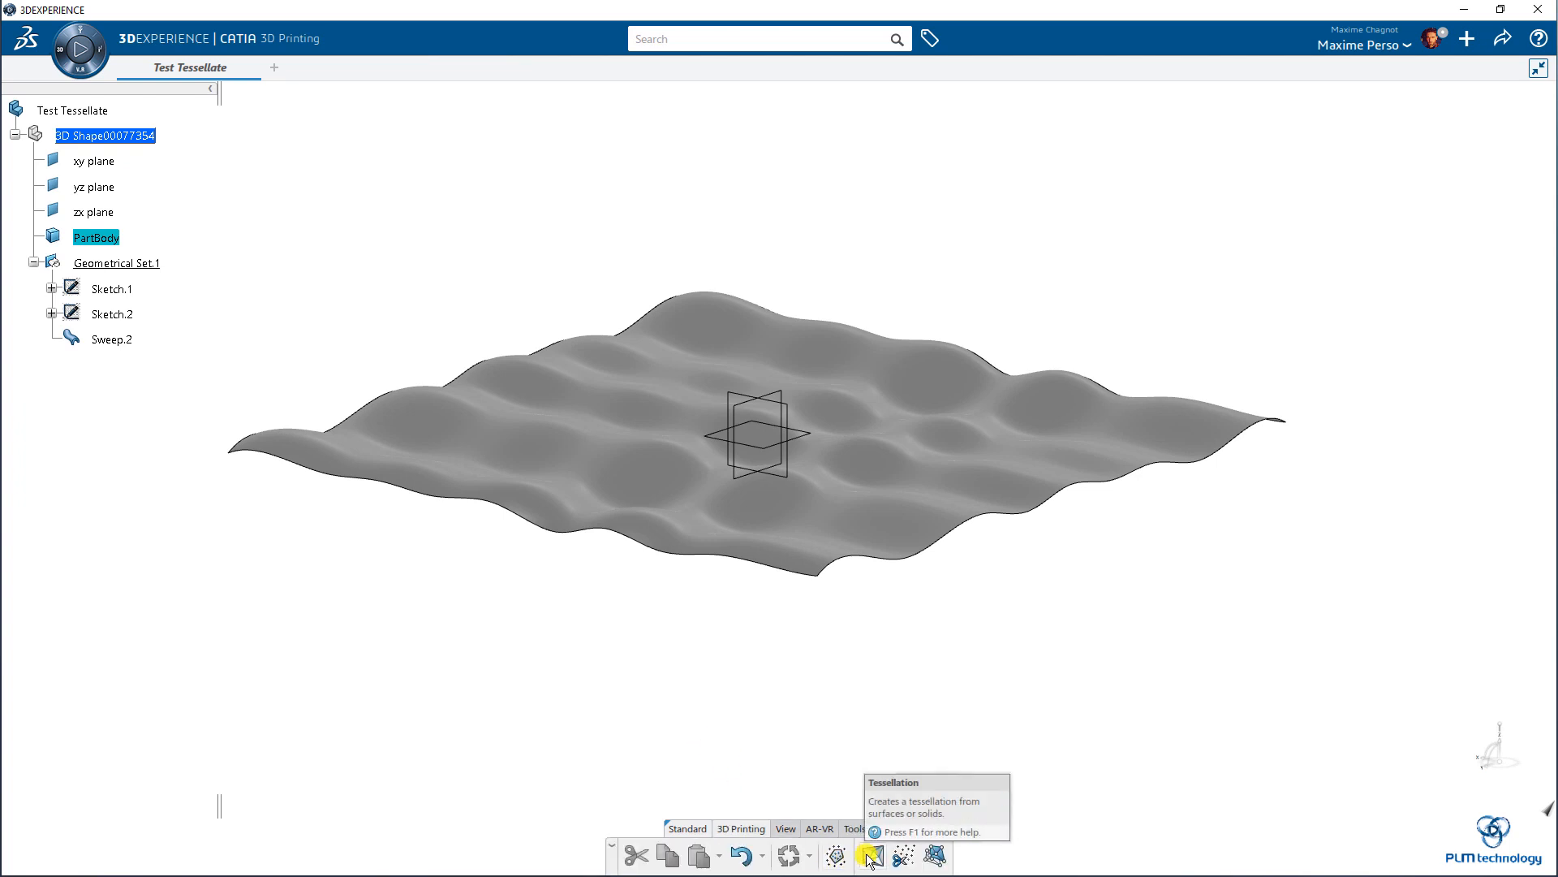
Tessellate Sweep.2 as a grouped entity with 0.01mm sag, producing Tessellation.1
left_click(872, 855)
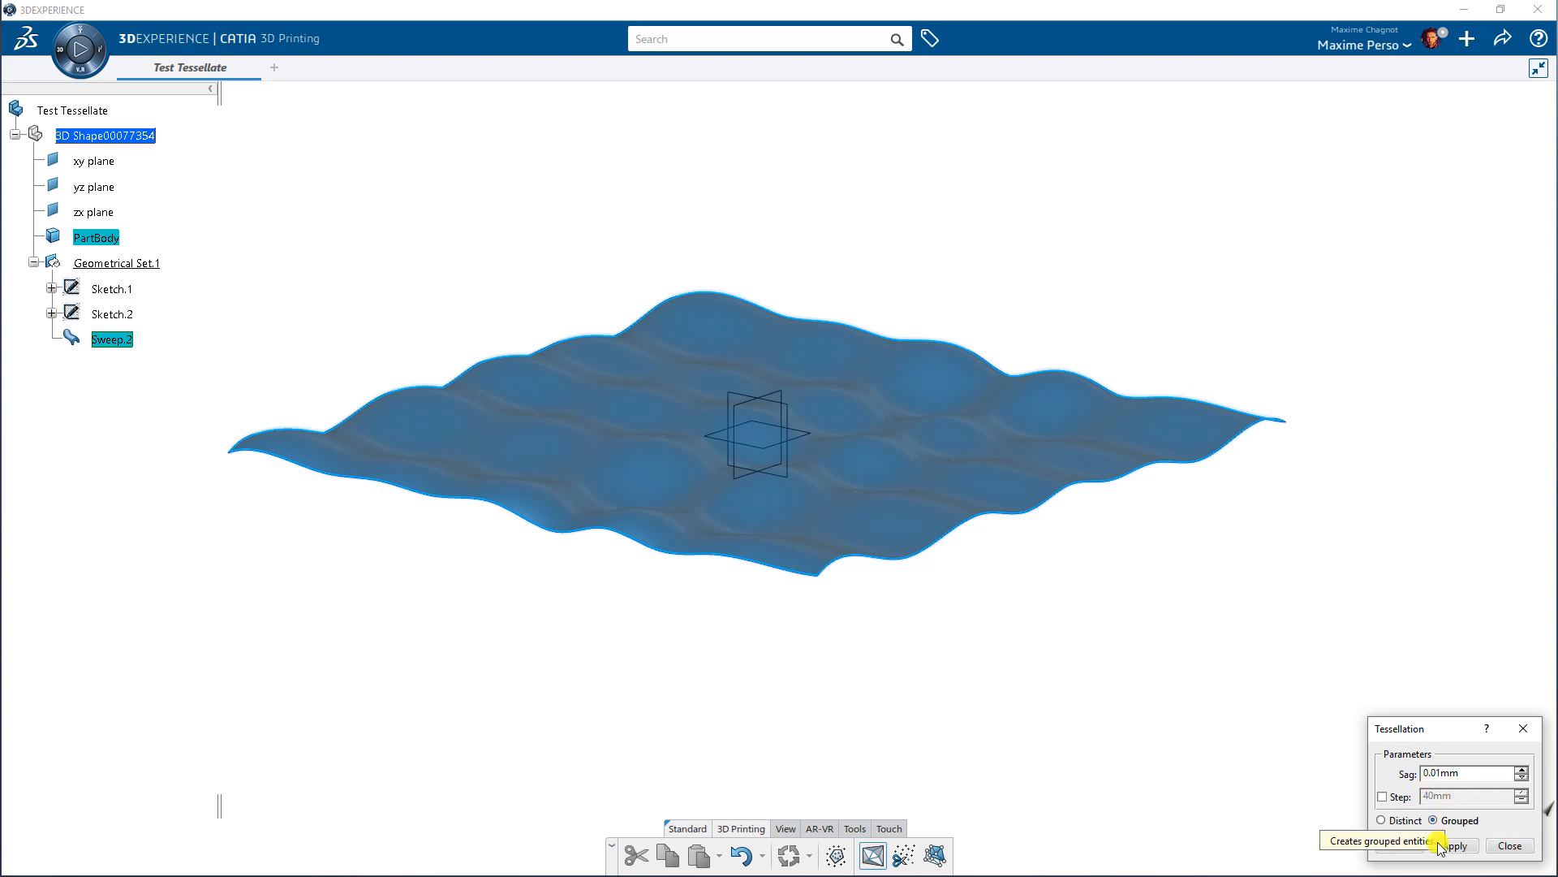
left_click(1453, 845)
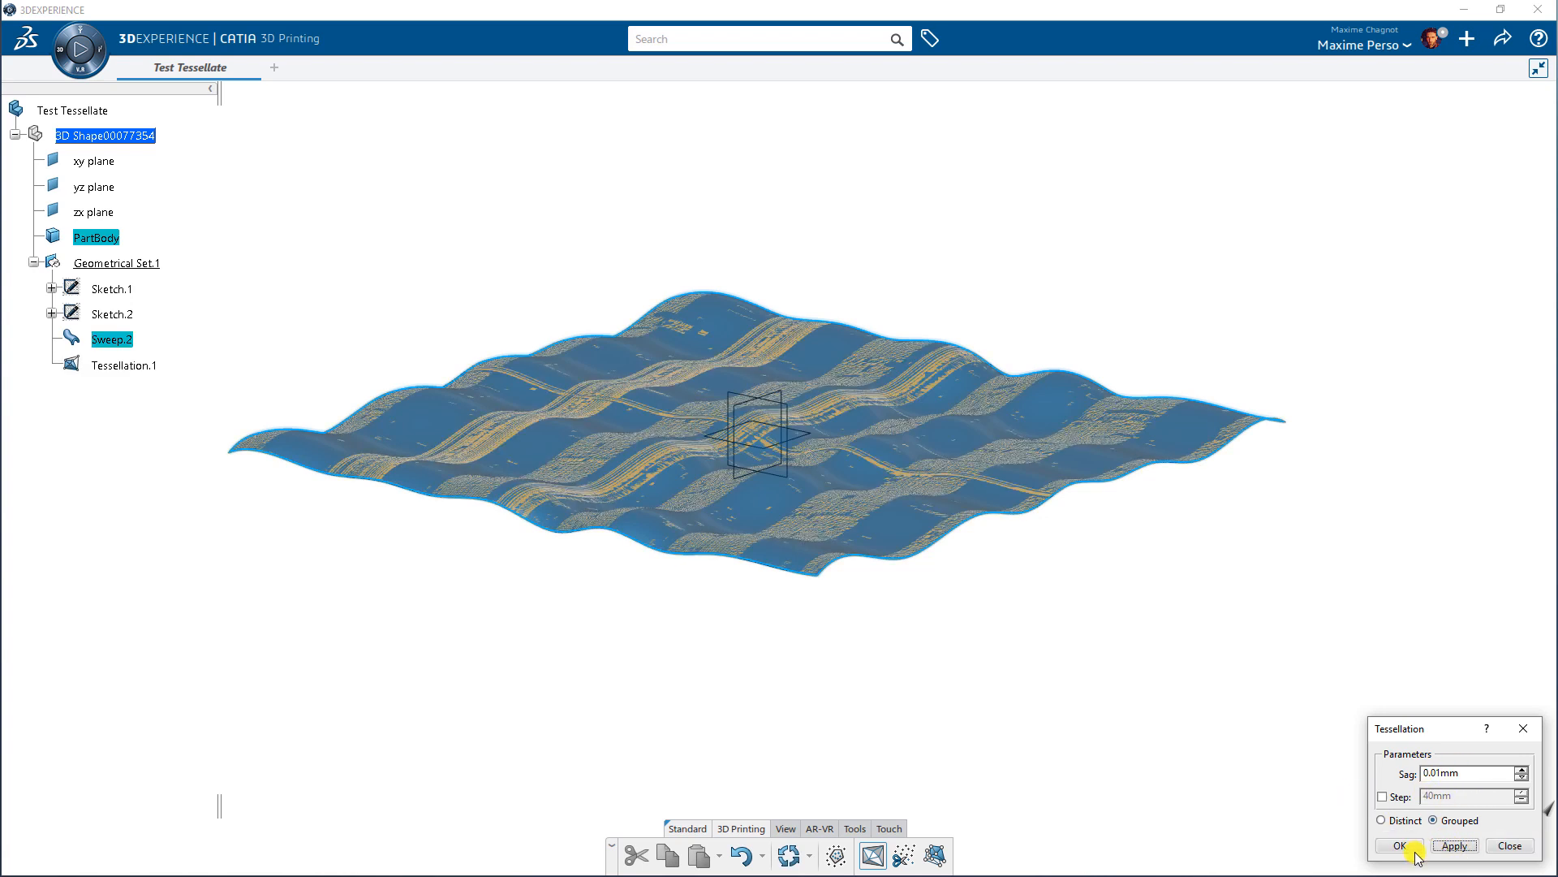
left_click(1399, 845)
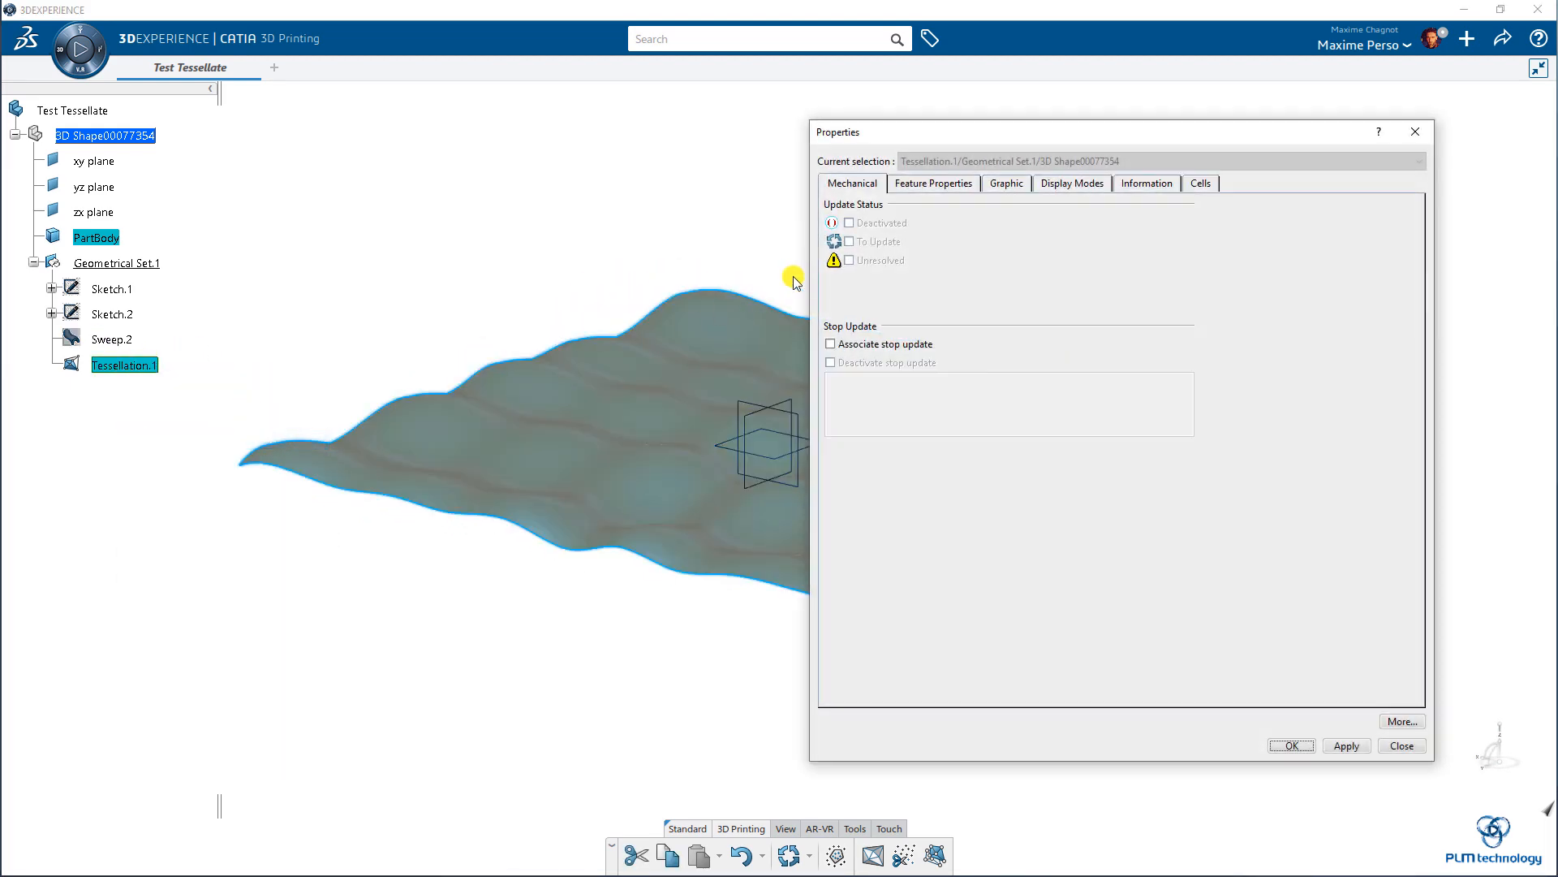
Enable Triangles in Tessellation.1's Display Modes, then select it in the tree
left_click(1072, 183)
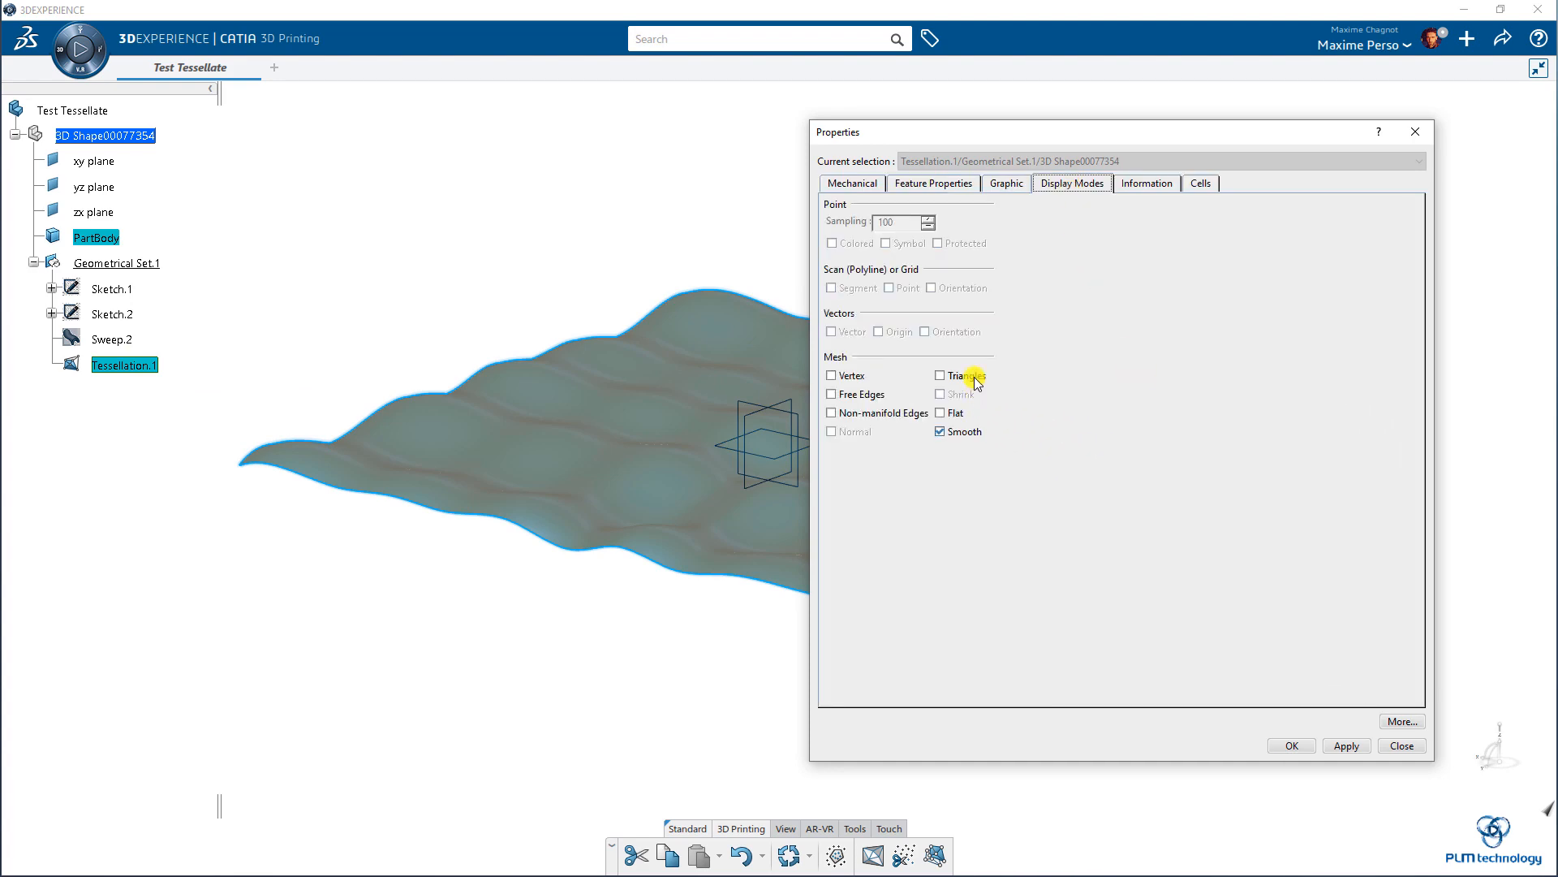
left_click(1401, 745)
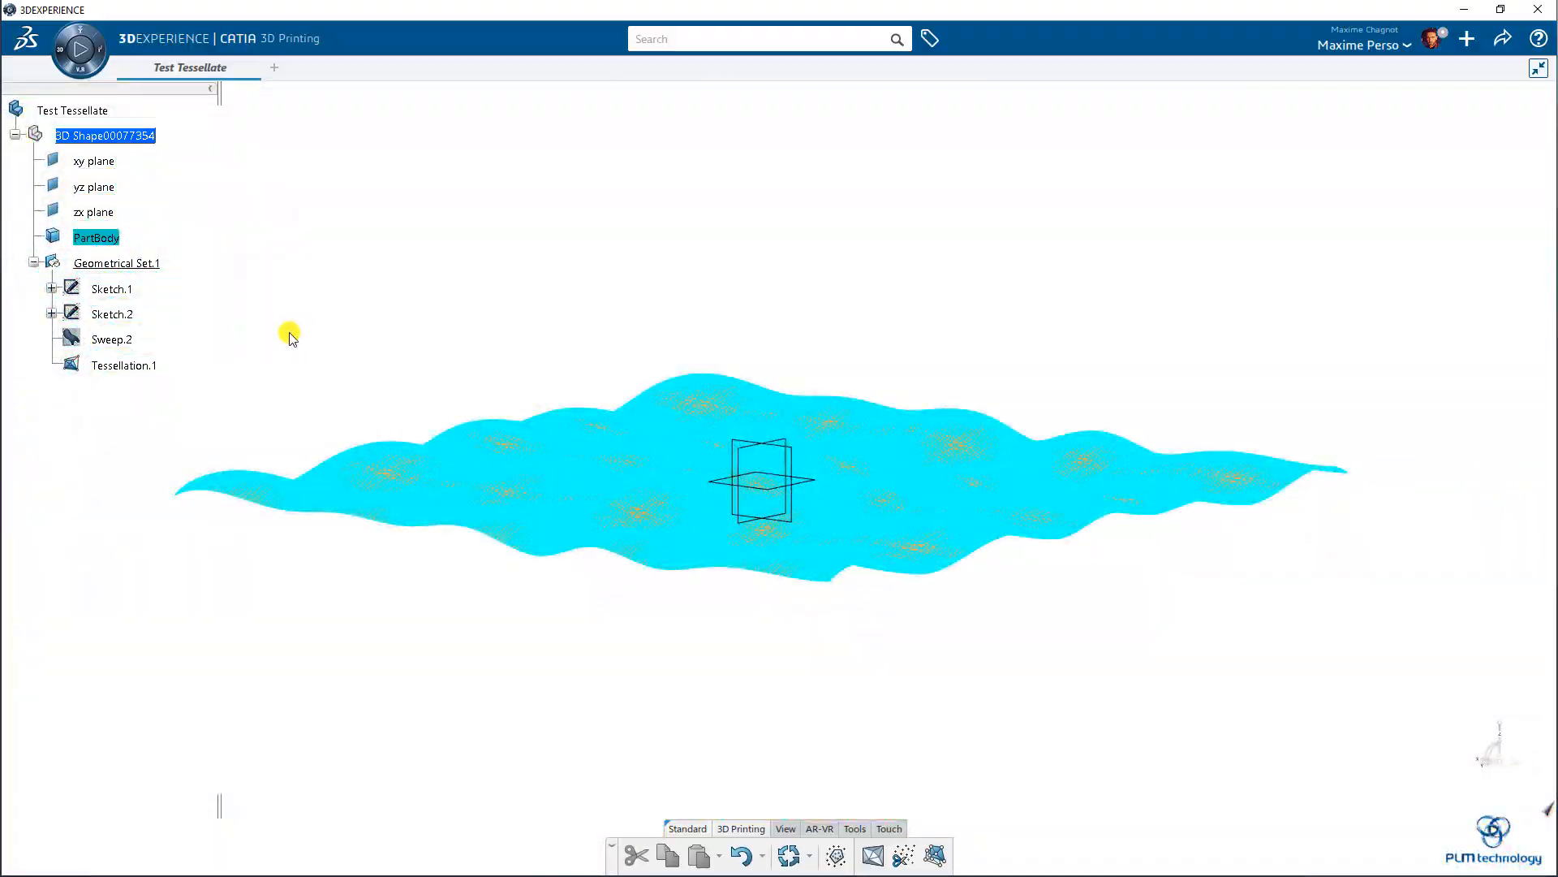
left_click(124, 365)
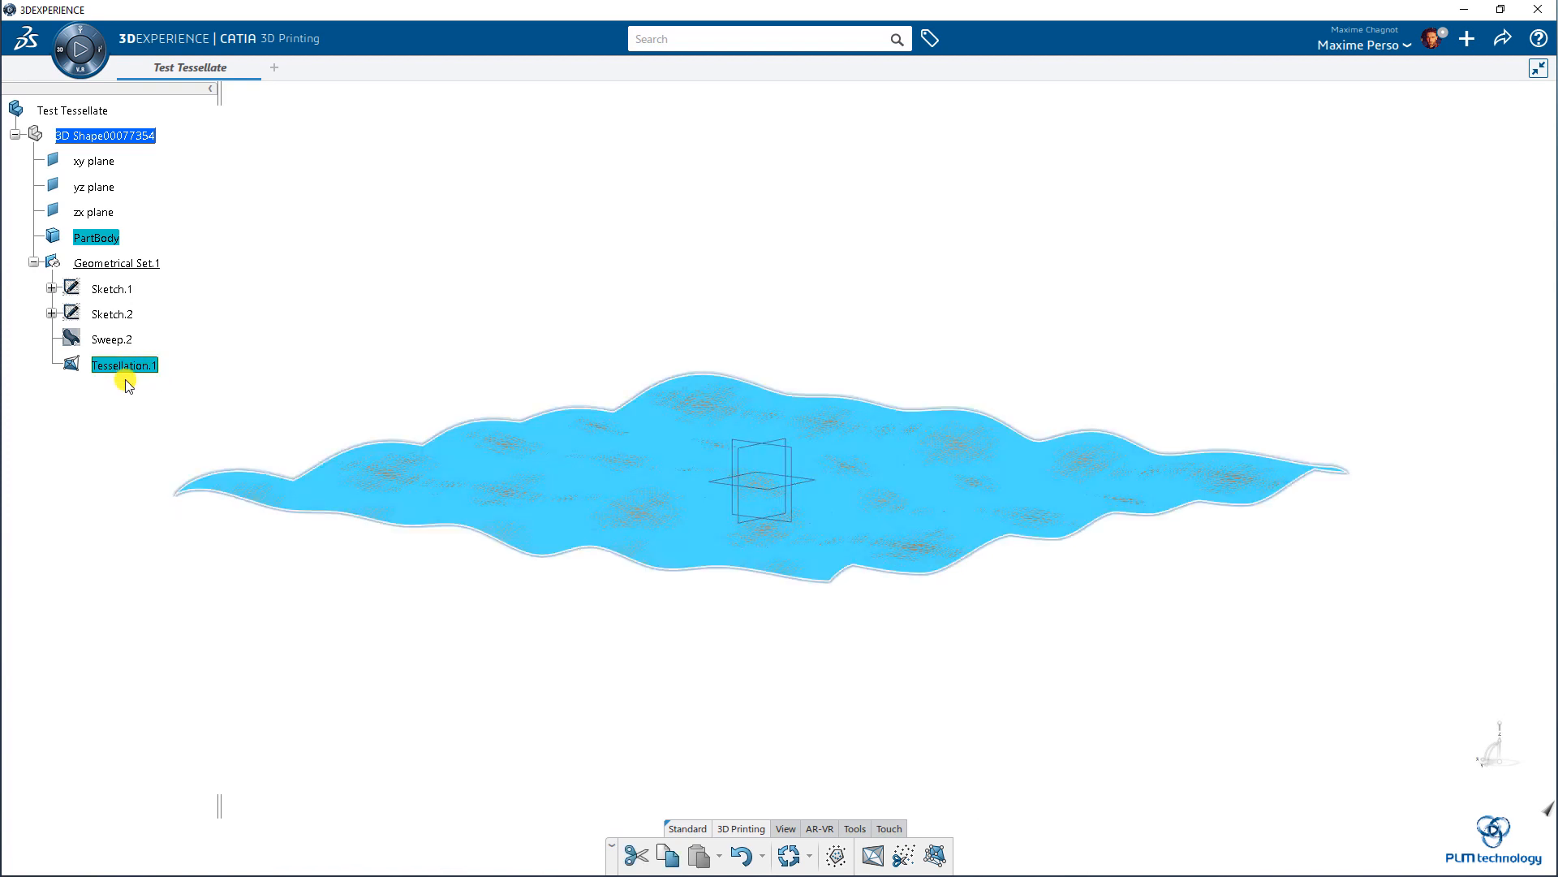
Hide Tessellation.1 with Hide/Show and begin another Tessellation definition
right_click(124, 365)
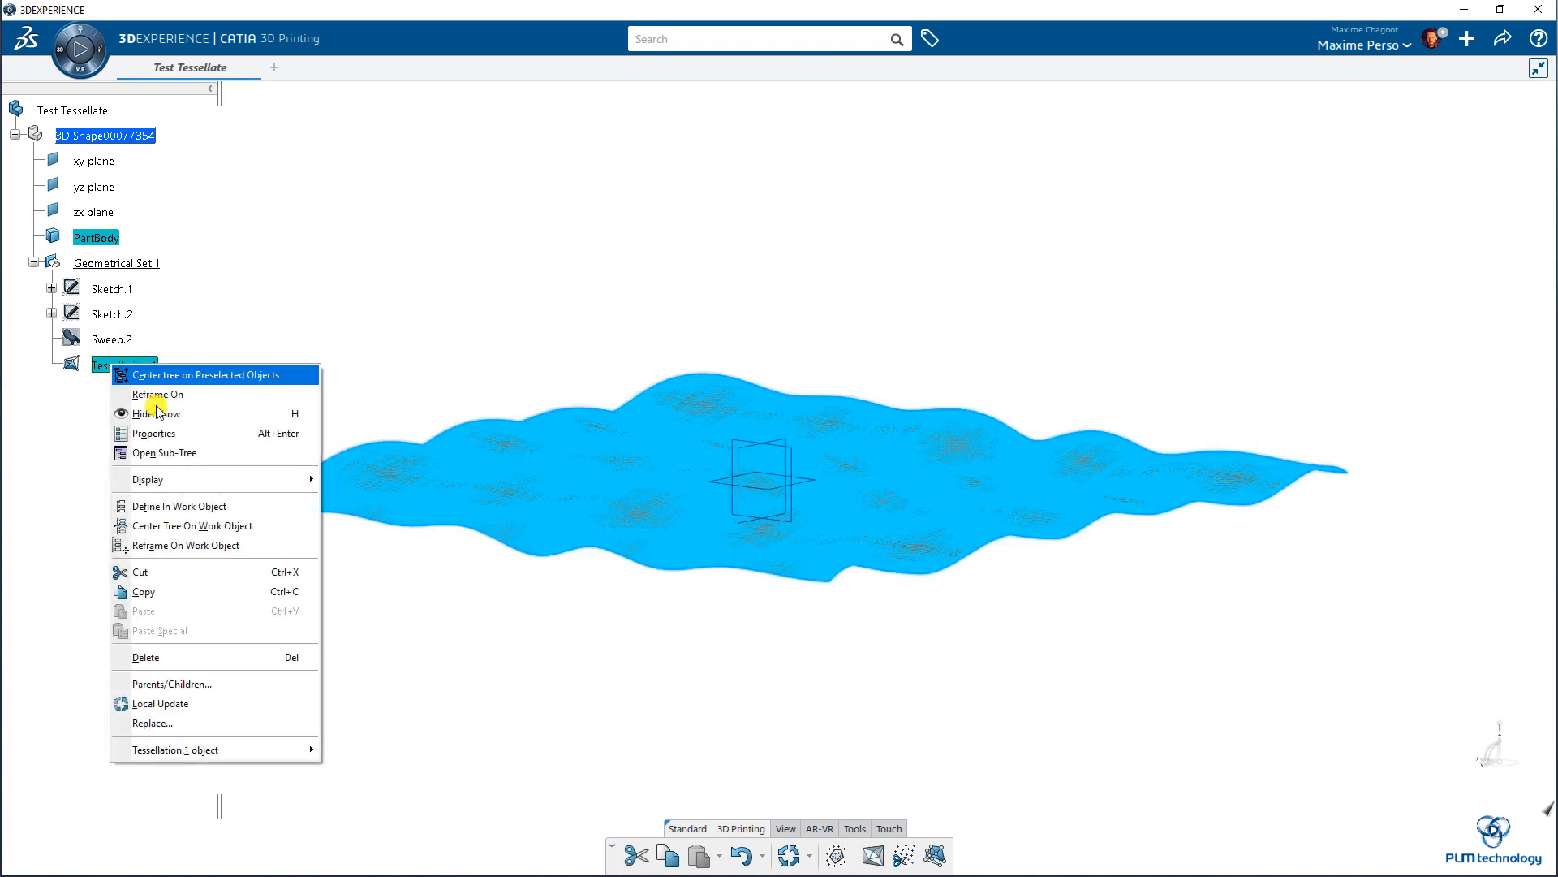
left_click(157, 413)
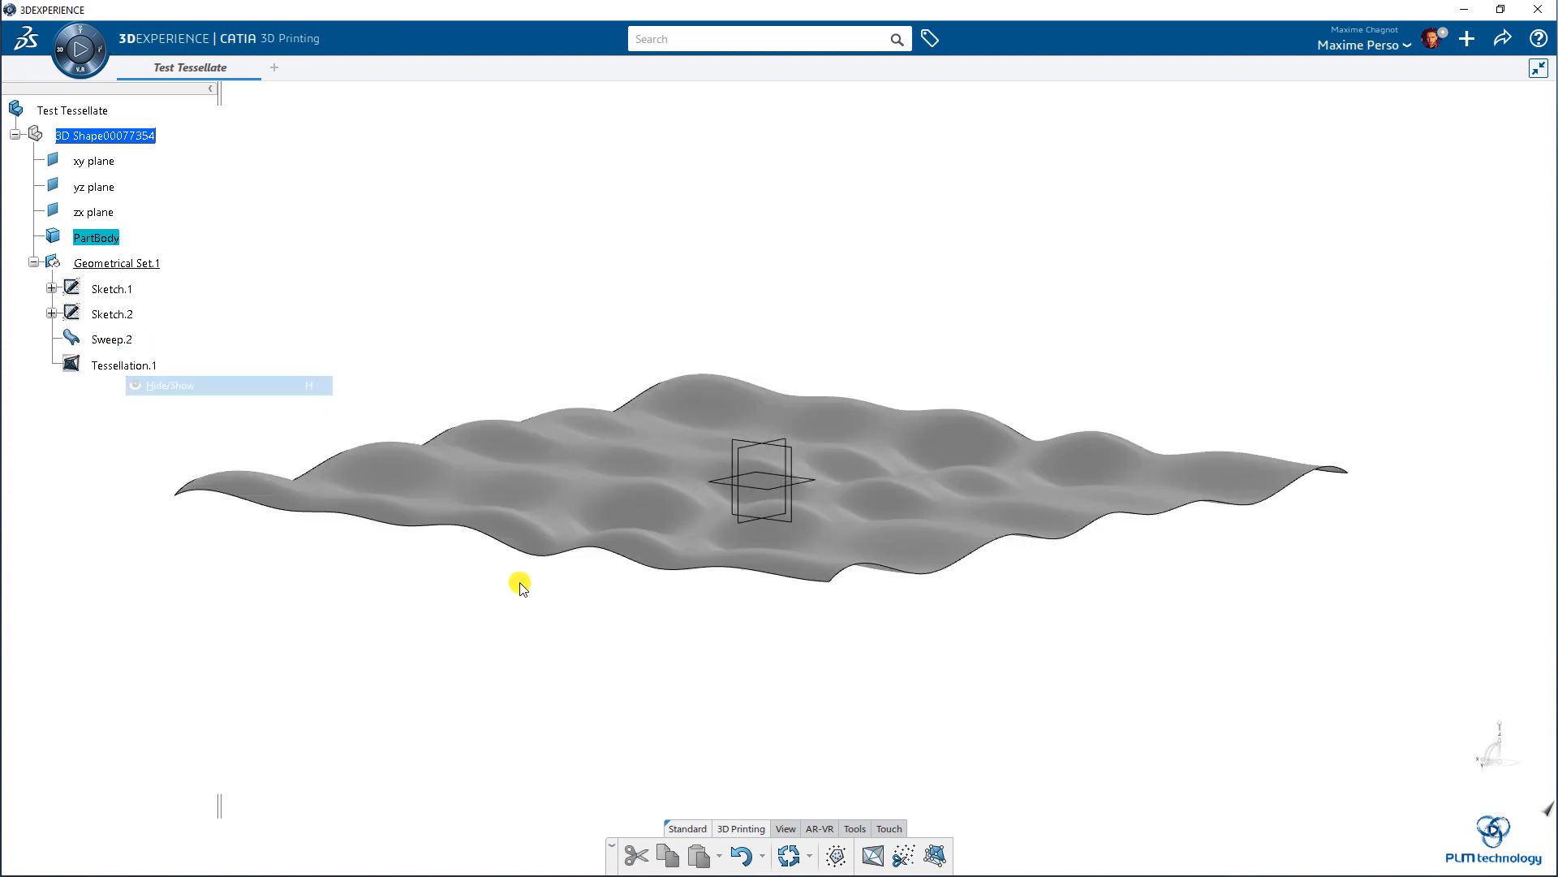
left_click(872, 856)
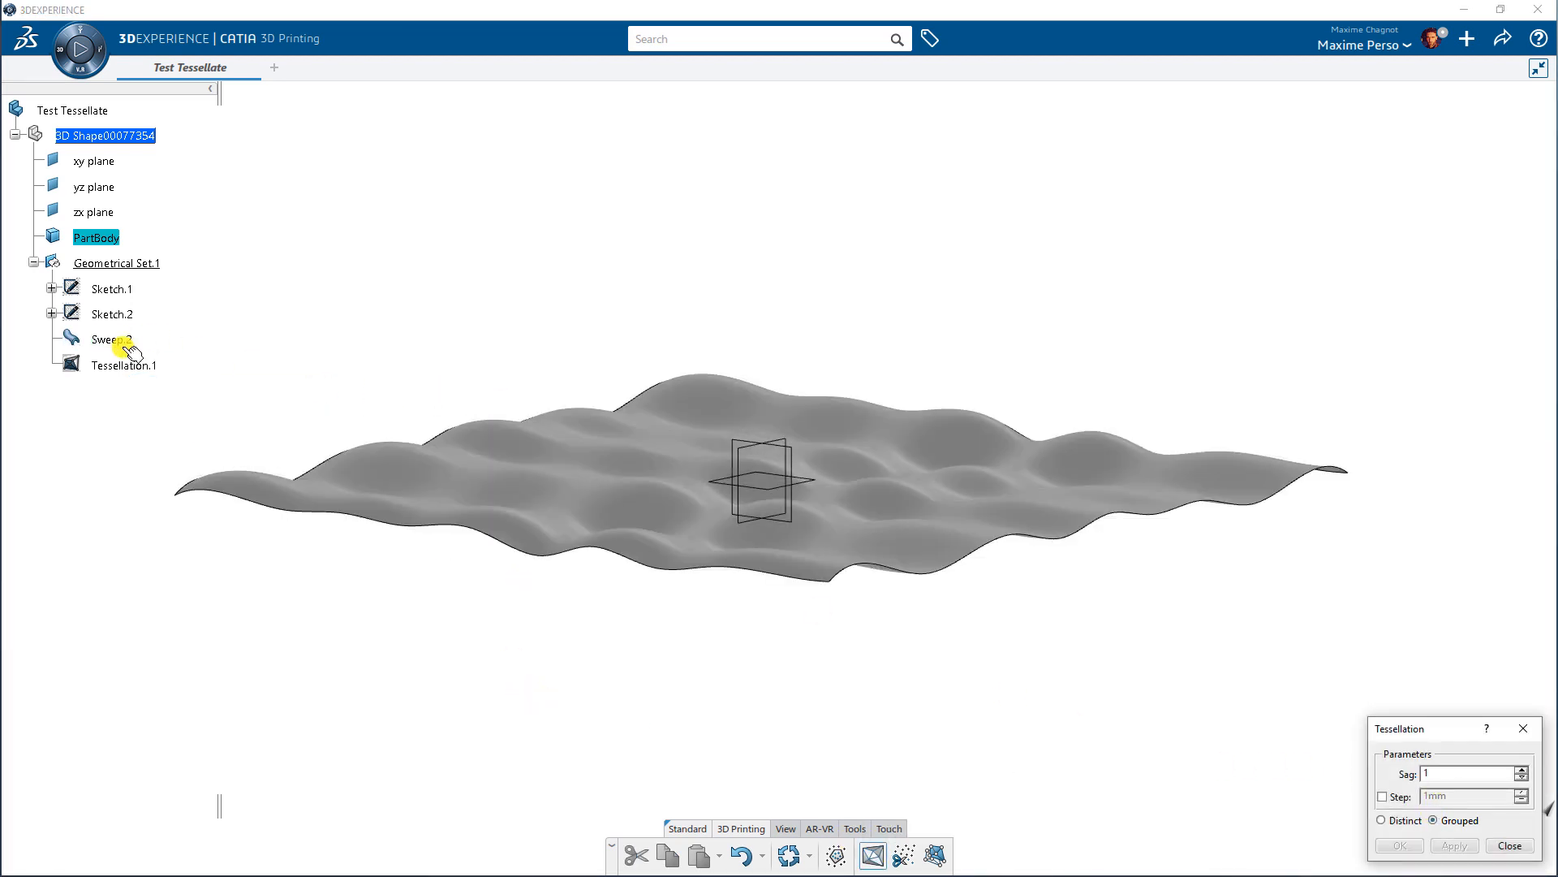
Tessellate Sweep.2 with a coarse 1mm sag as Tessellation.2 and inspect its facets
left_click(1454, 845)
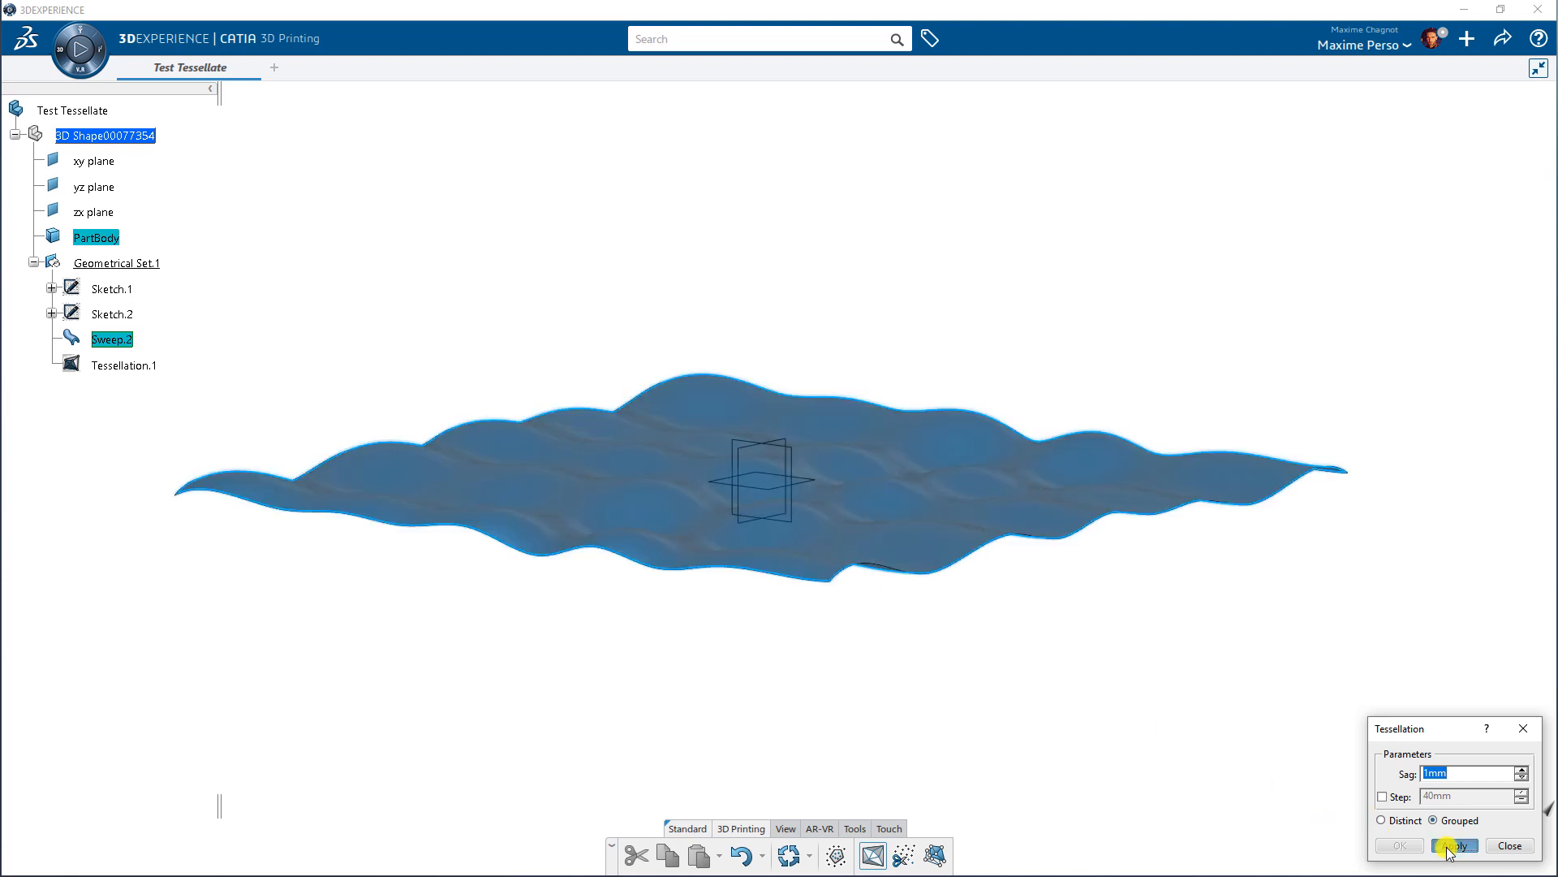
left_click(1452, 845)
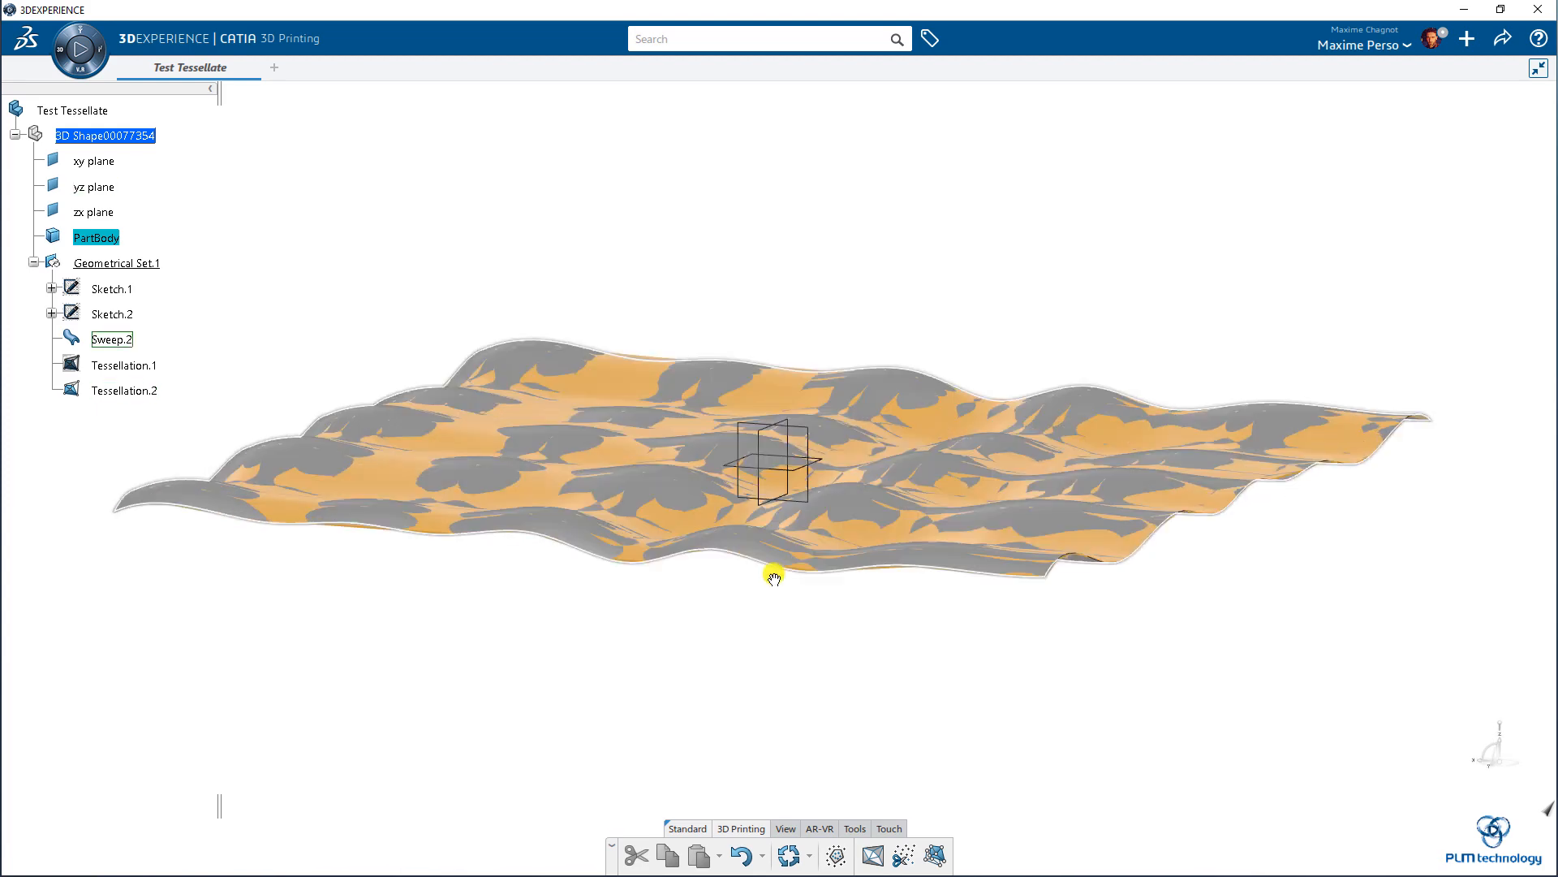
left_click_drag(773, 577, 785, 283)
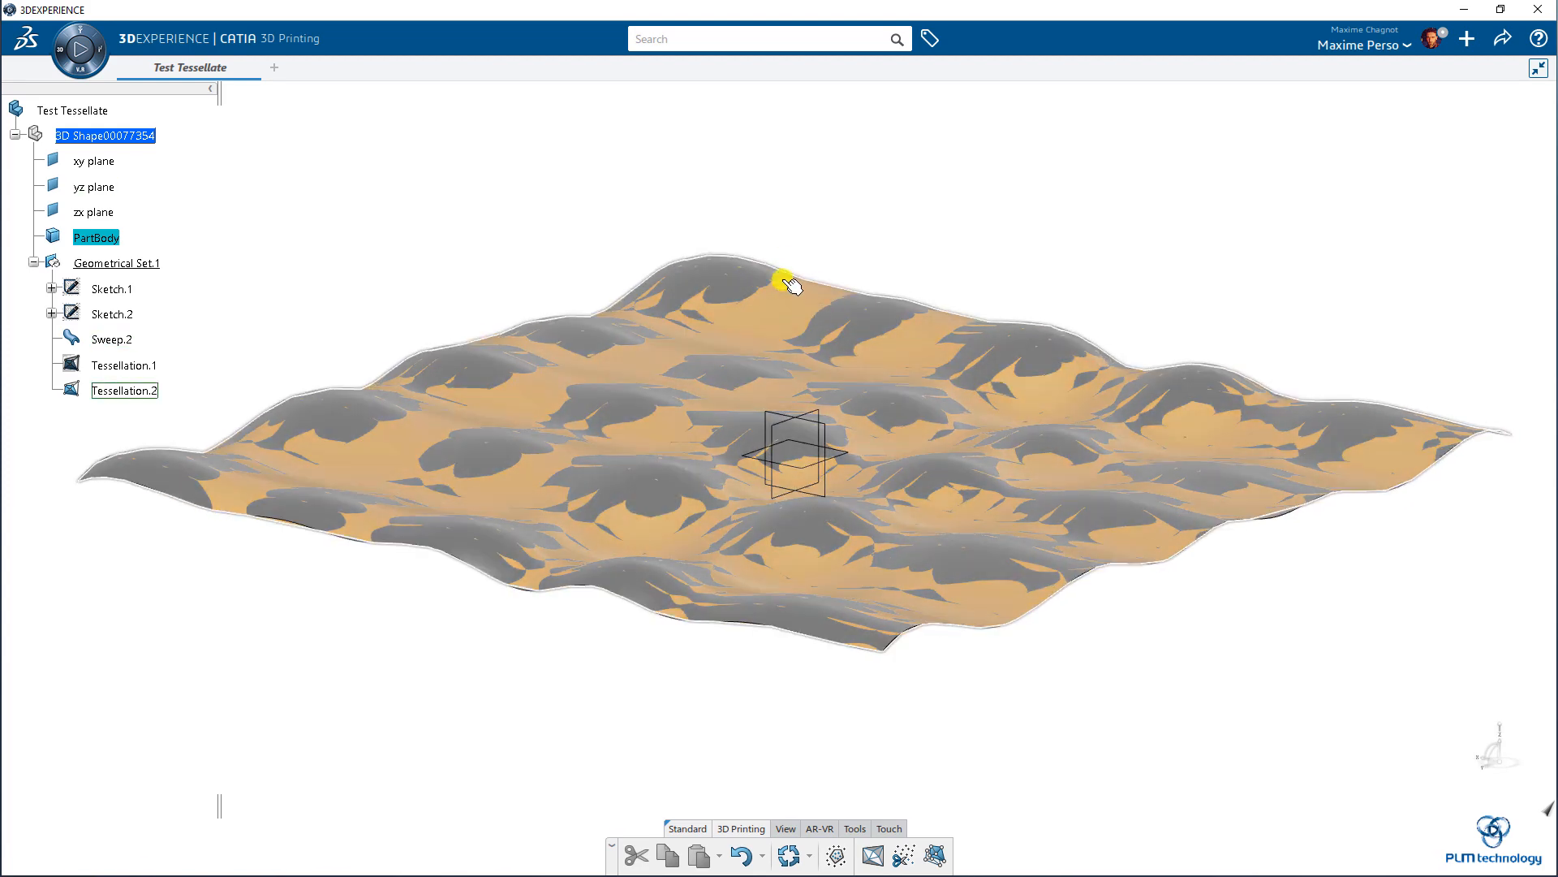
left_click_drag(789, 285, 543, 412)
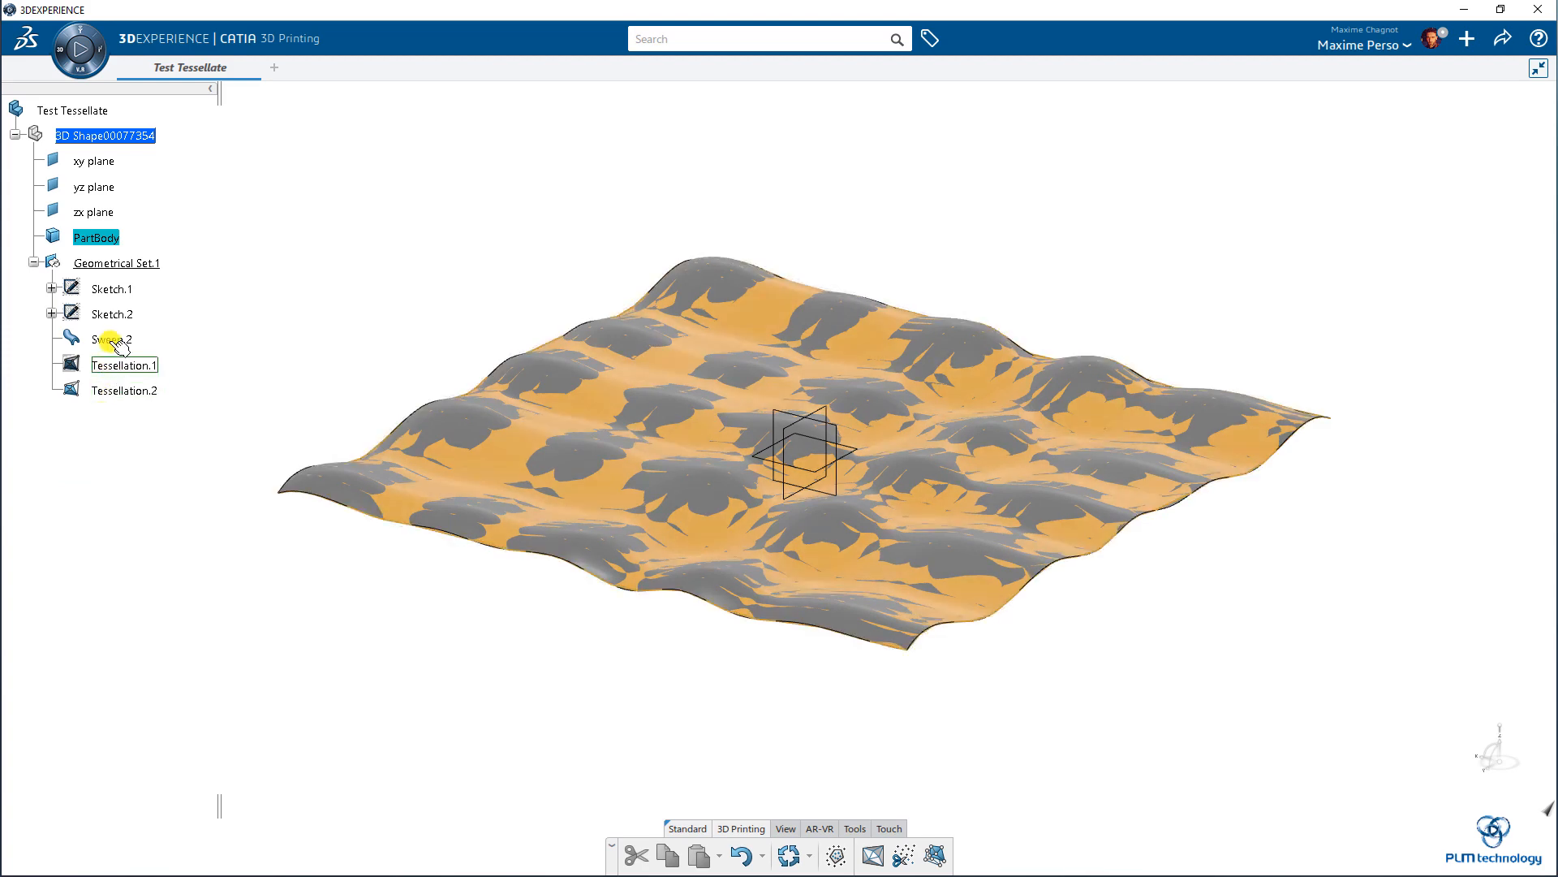
Turn on Triangles in Tessellation.2's Display Modes properties
right_click(123, 390)
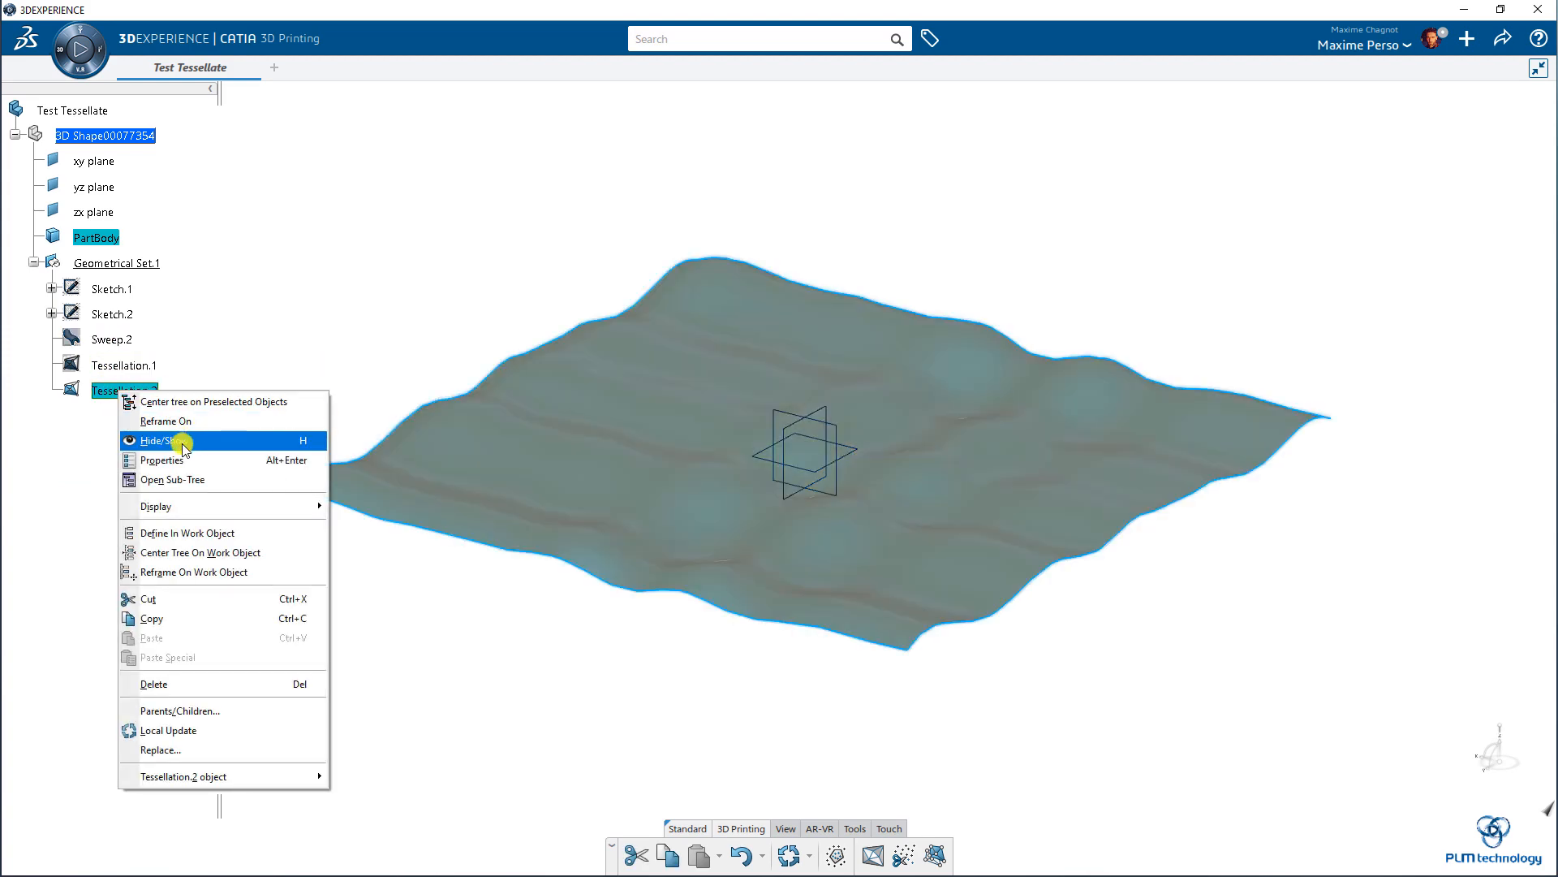
left_click(161, 460)
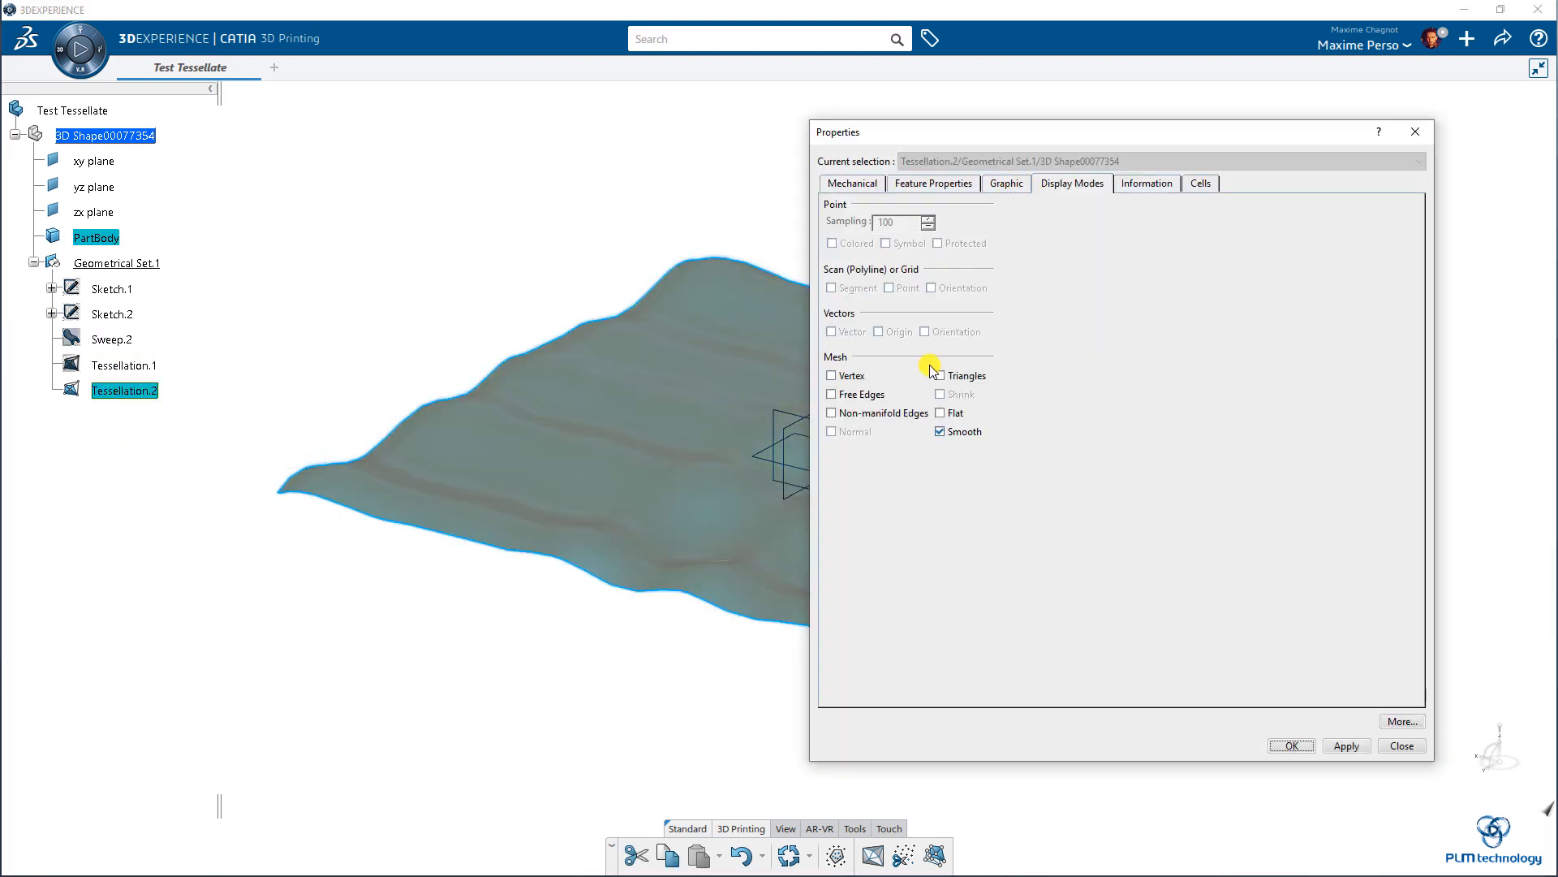
left_click(940, 375)
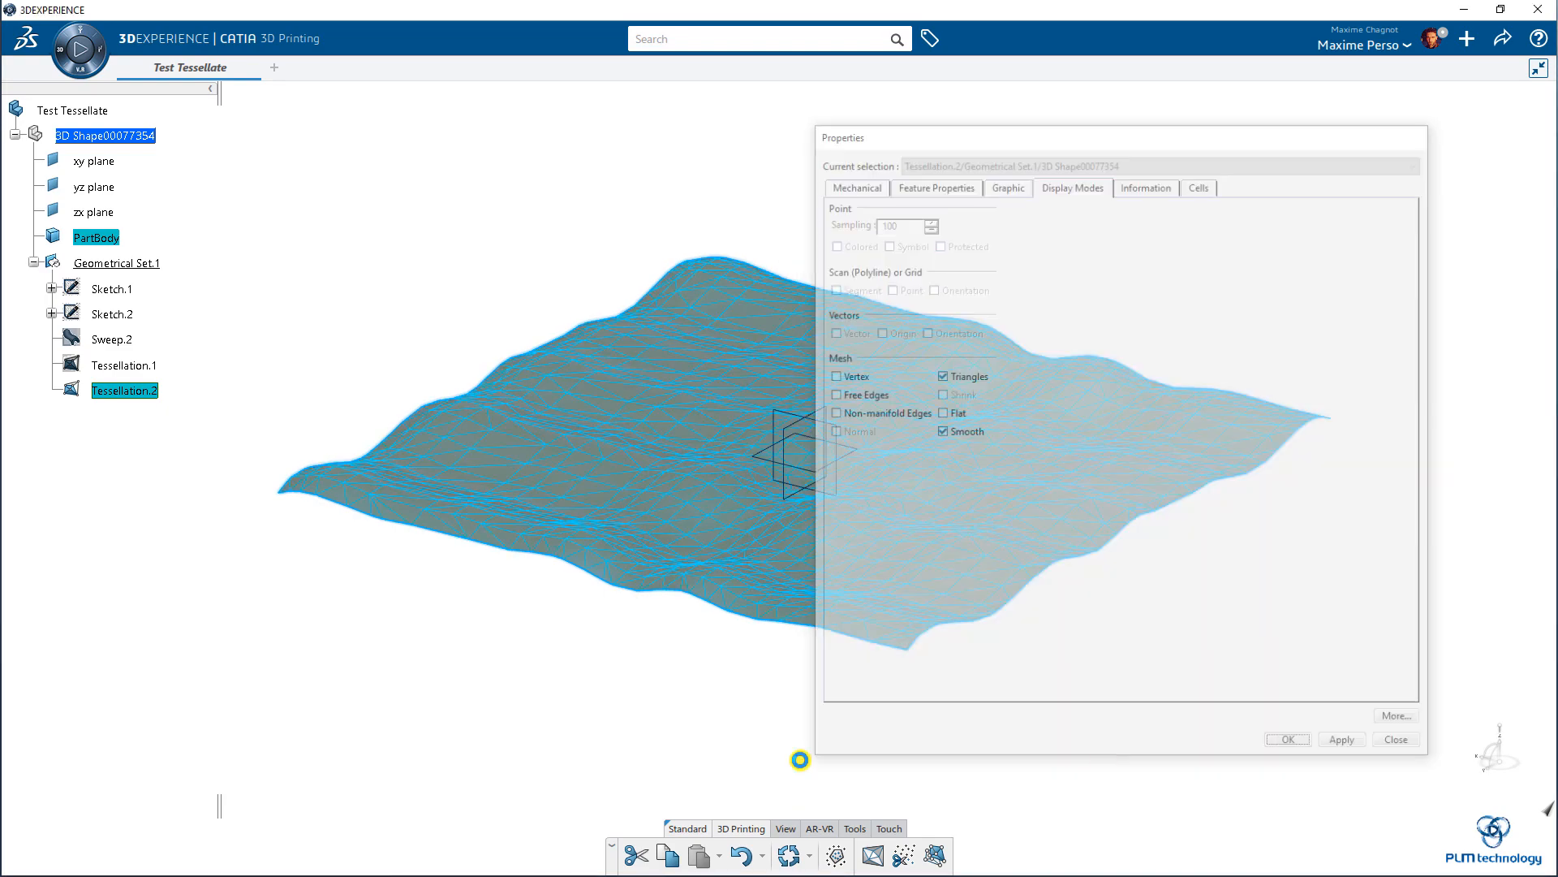
left_click(1396, 738)
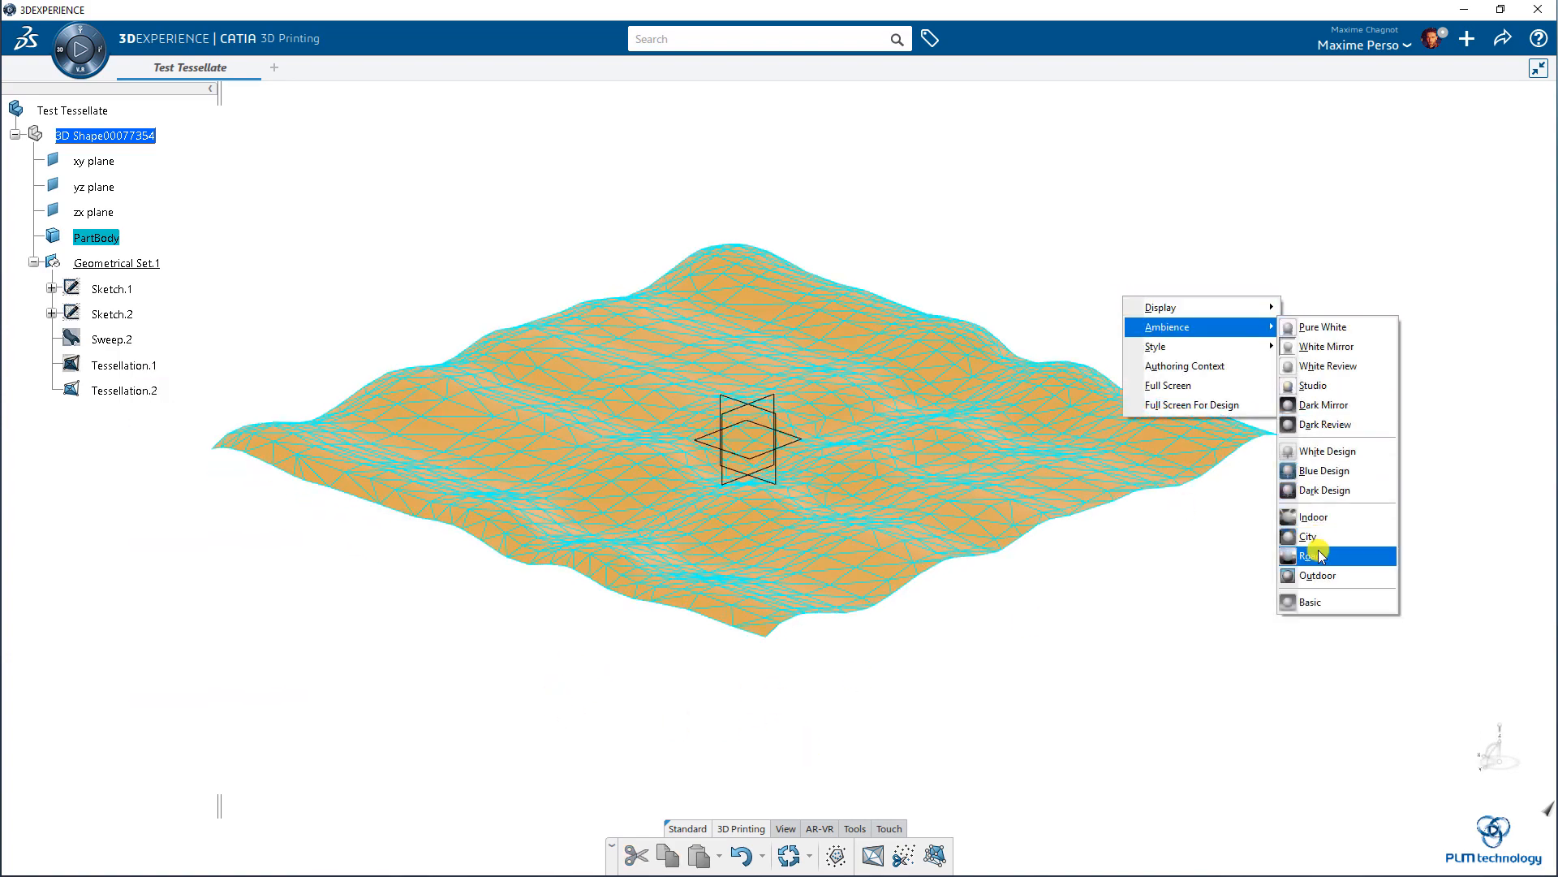
Apply the Road ambience and switch off Tessellation.2's triangle display
left_click(1312, 554)
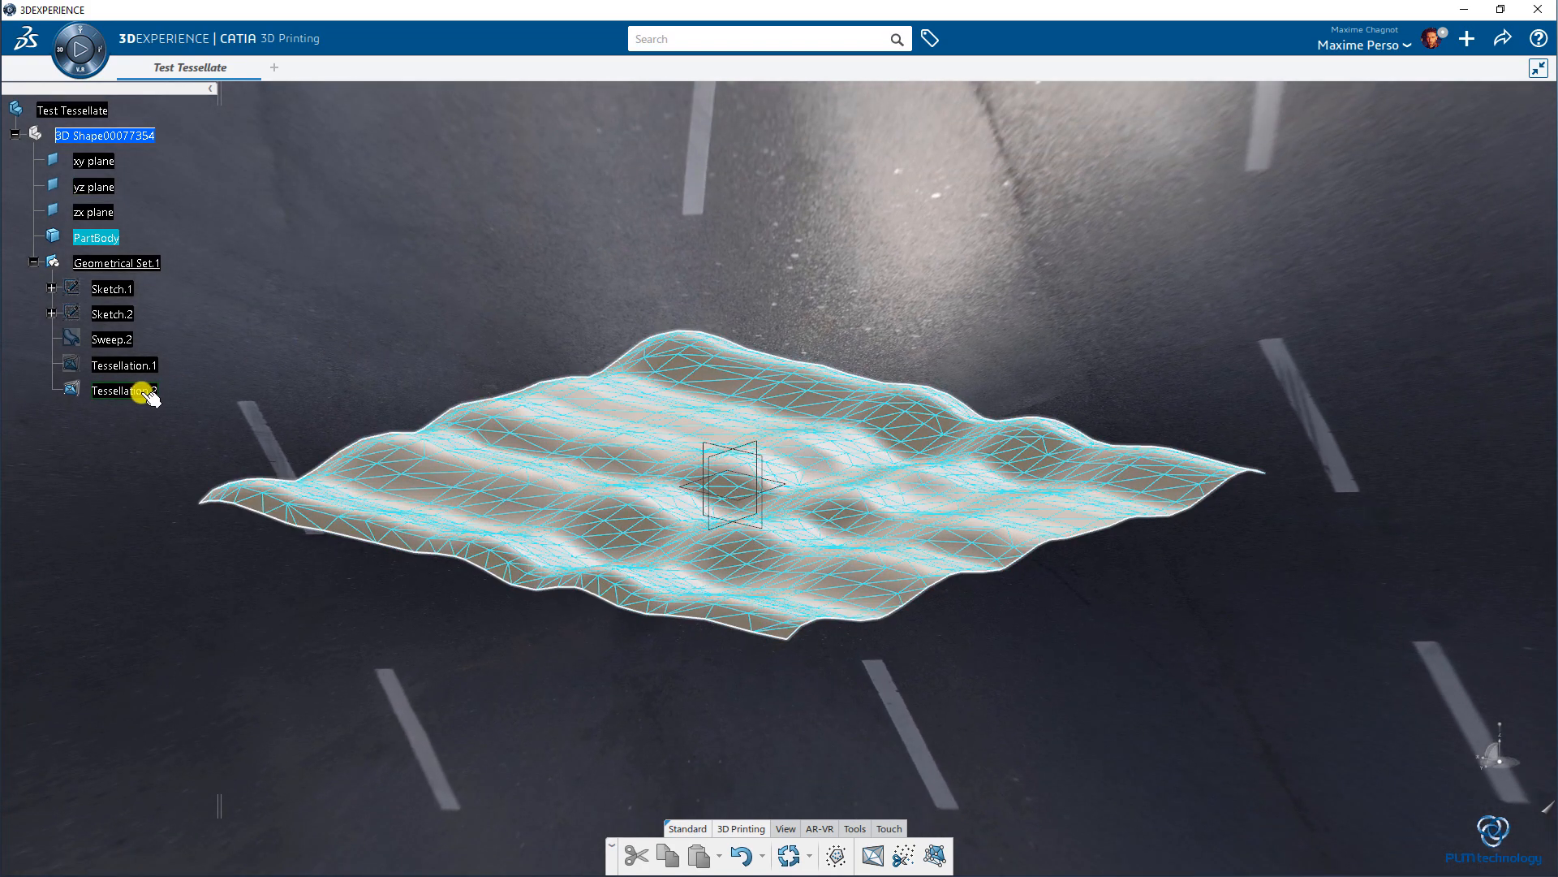
double_click(124, 389)
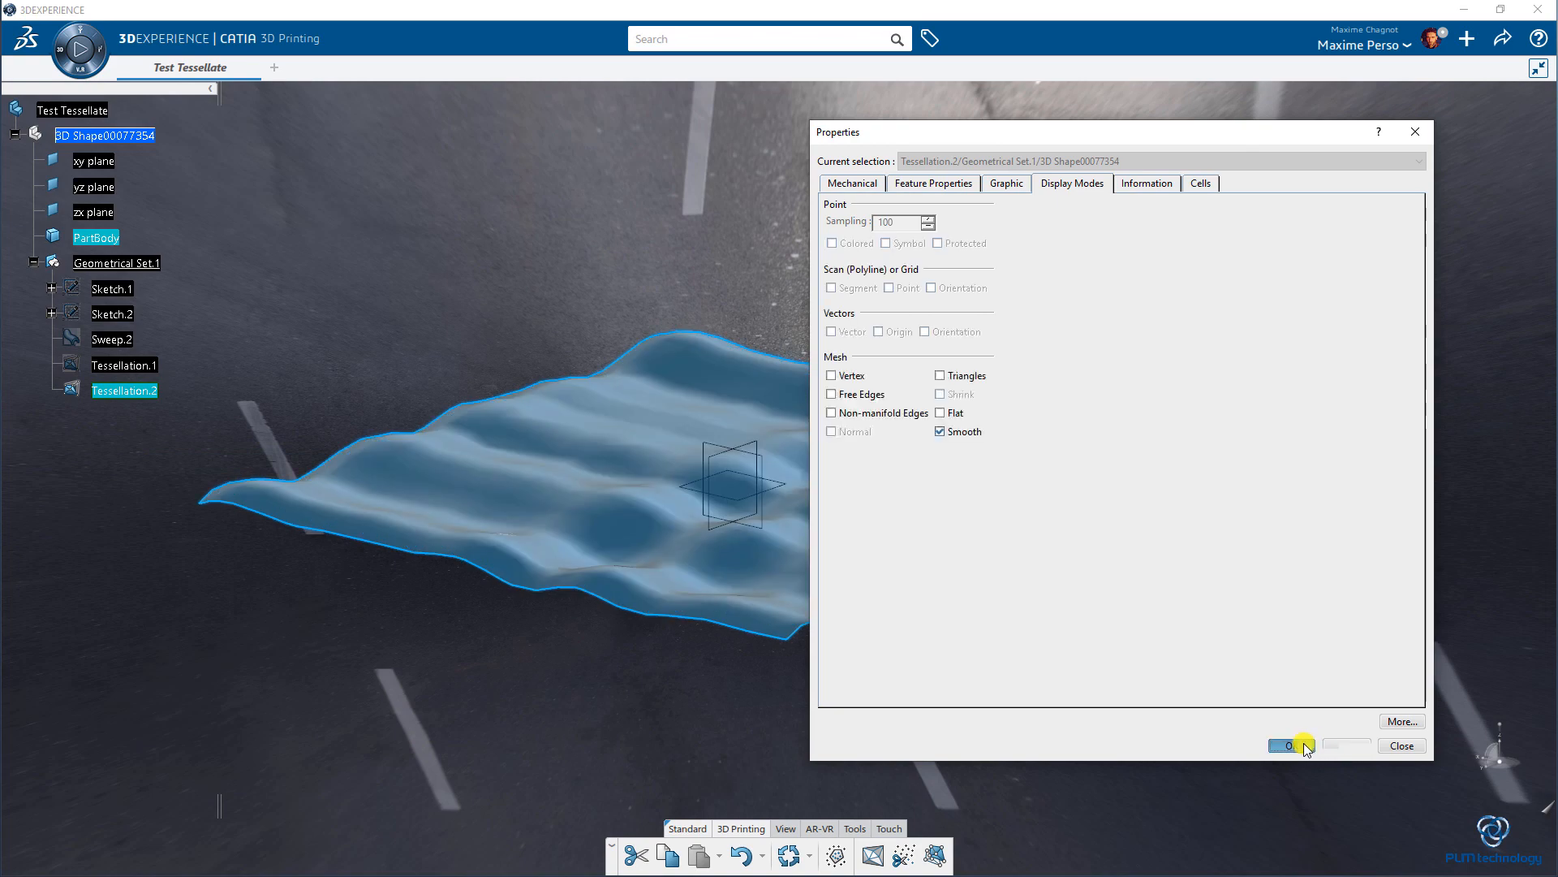
left_click(1401, 745)
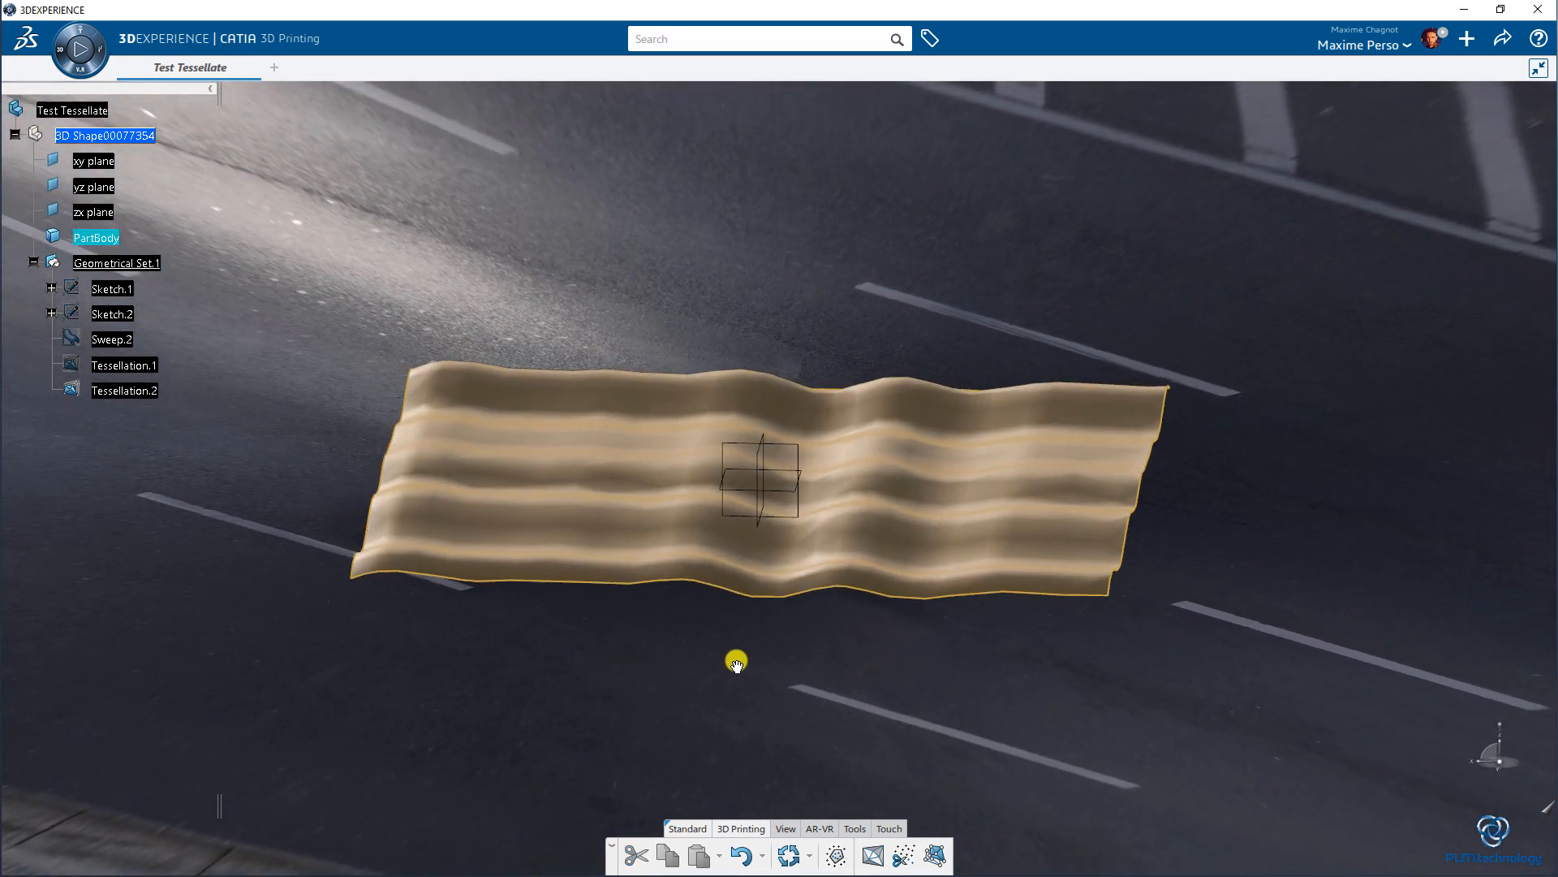
left_click_drag(736, 661, 565, 664)
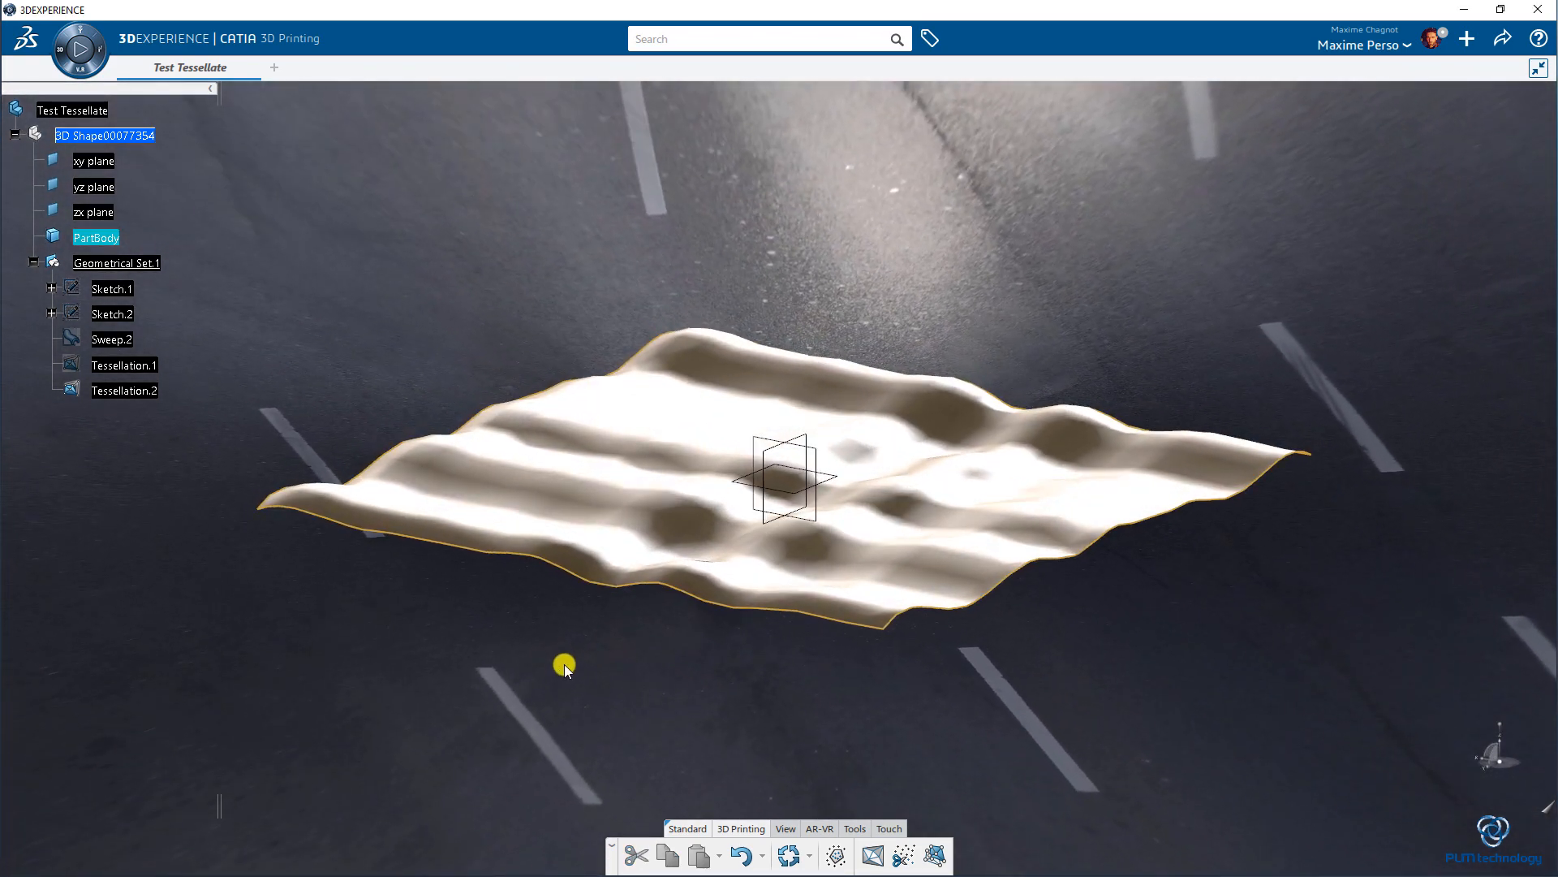